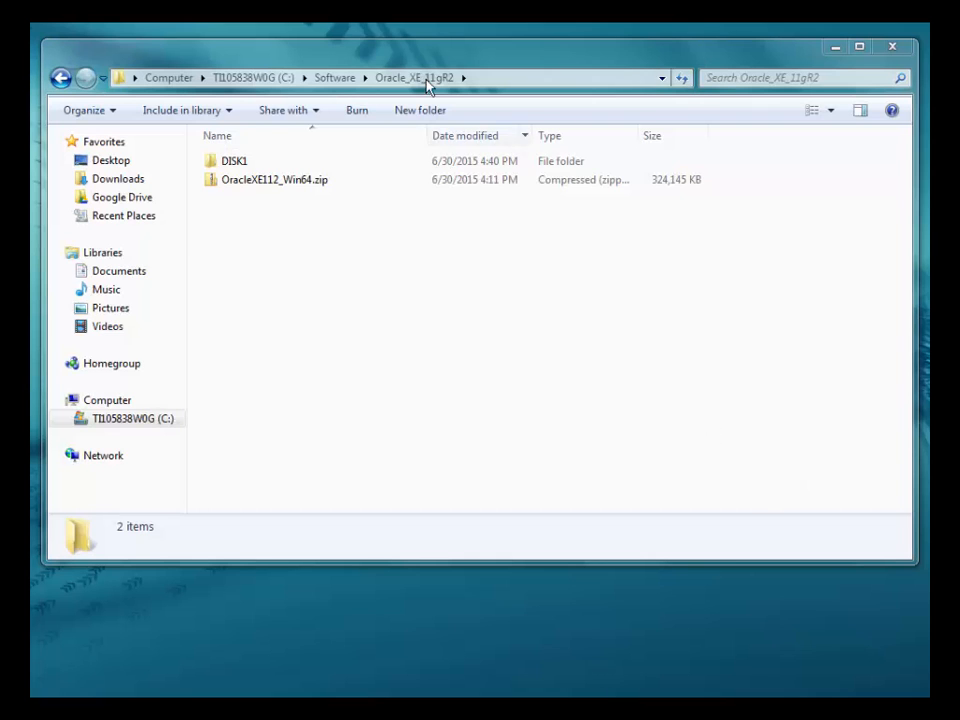
Step: Run setup.exe from DISK1 and finish the Oracle Database 11g XE installation wizard
double_click(234, 160)
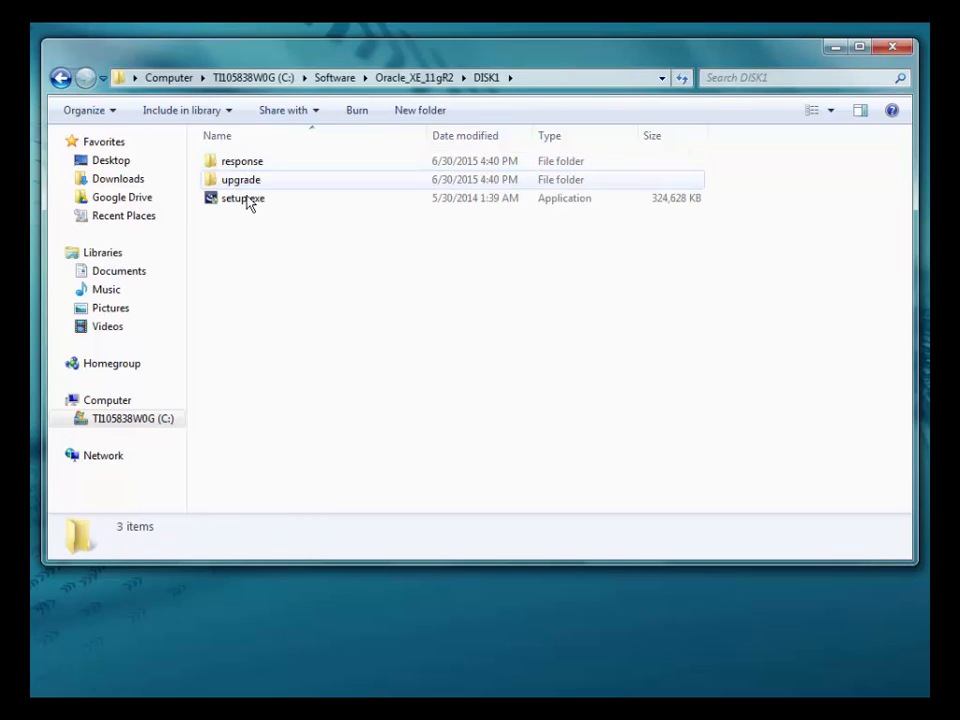
mouse_move(242, 198)
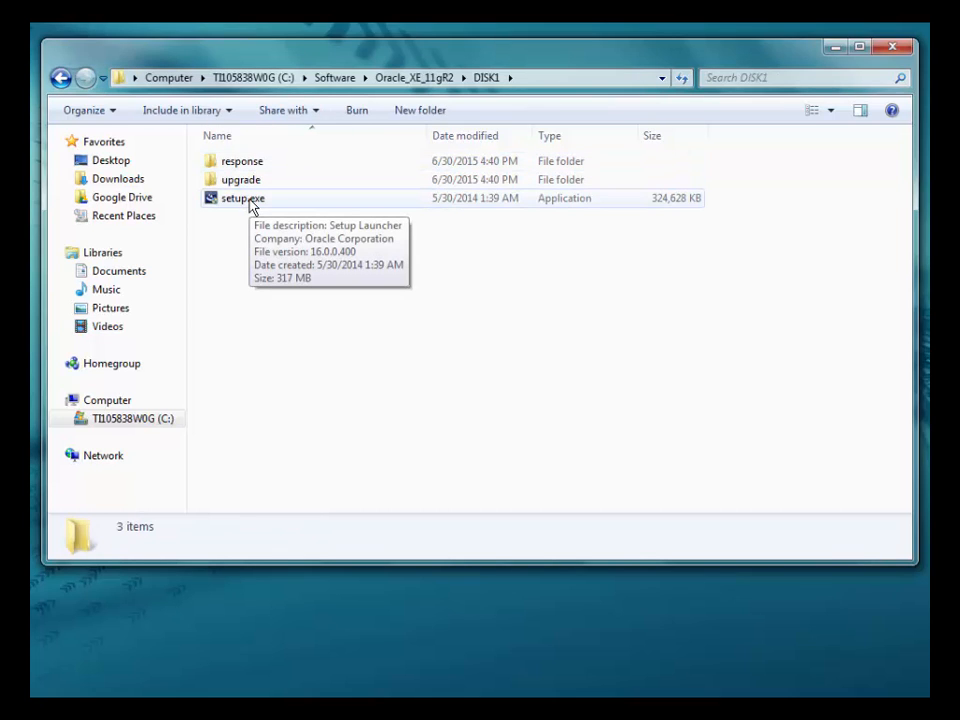
click(240, 198)
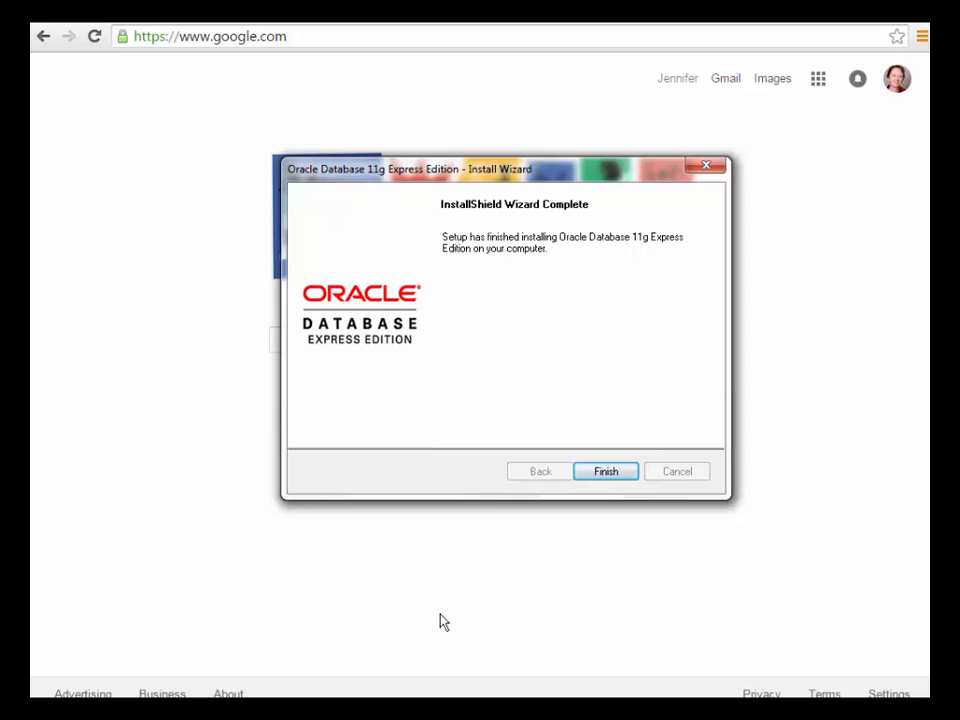
click(604, 472)
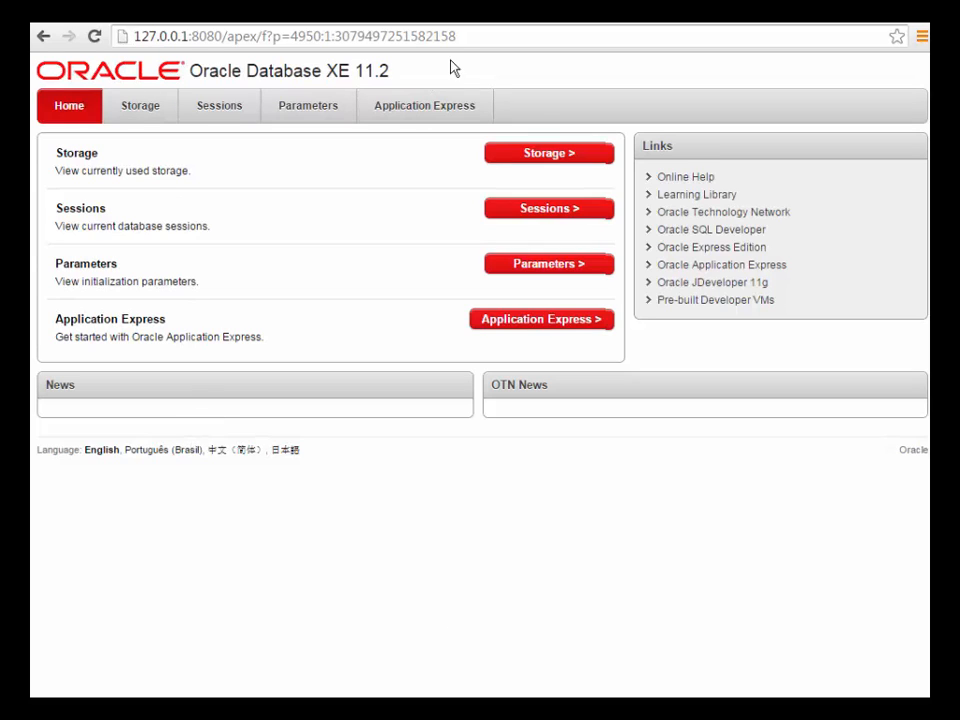
mouse_move(218, 78)
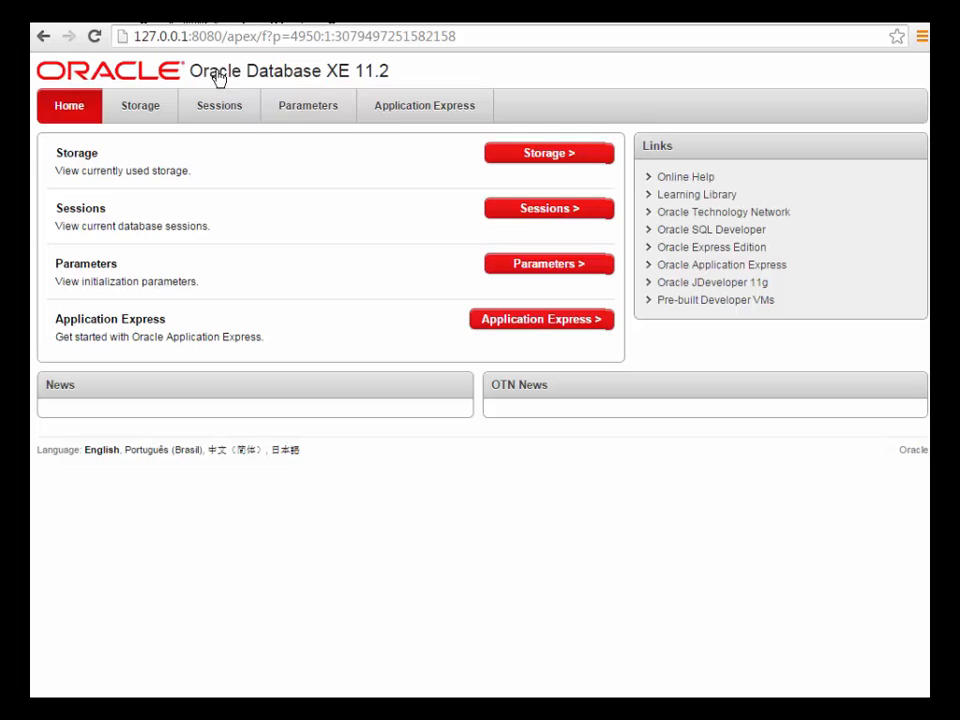
mouse_move(228, 62)
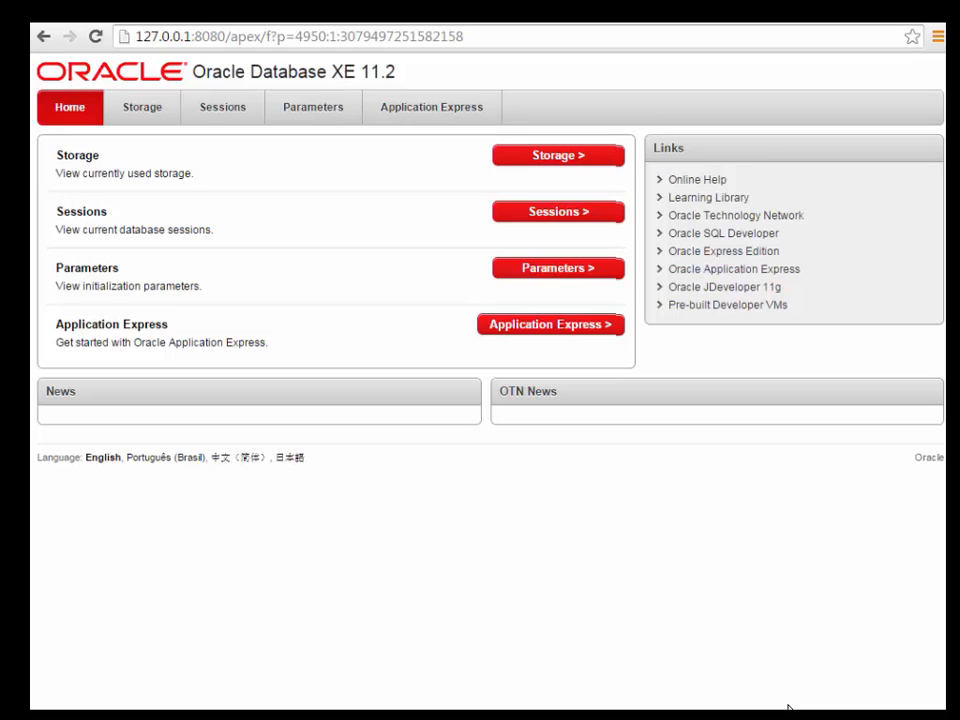
mouse_move(550, 324)
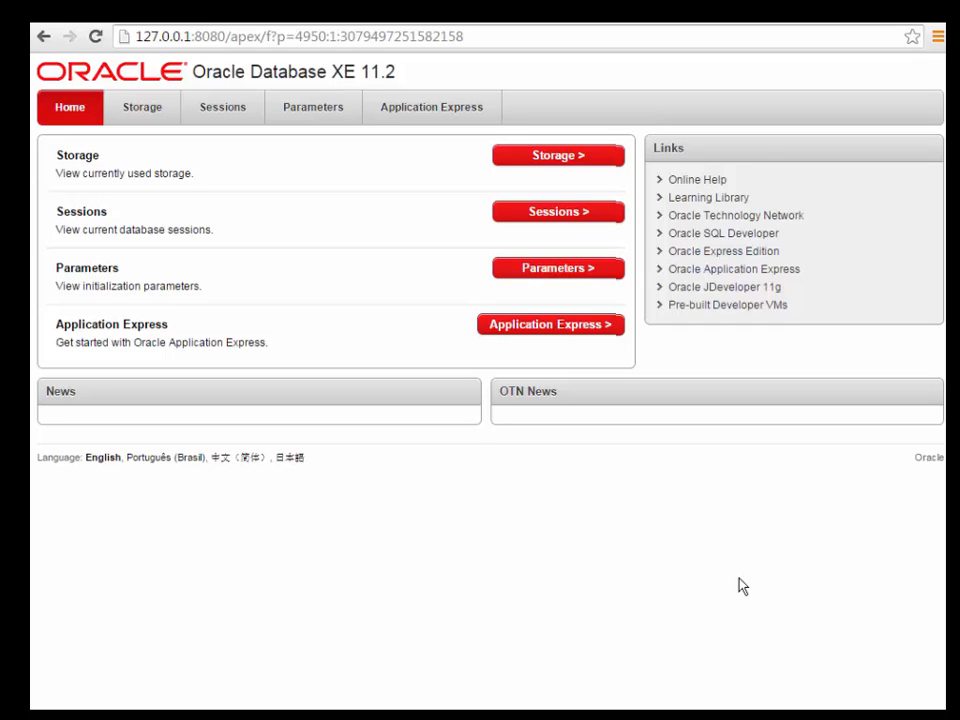
mouse_move(572, 520)
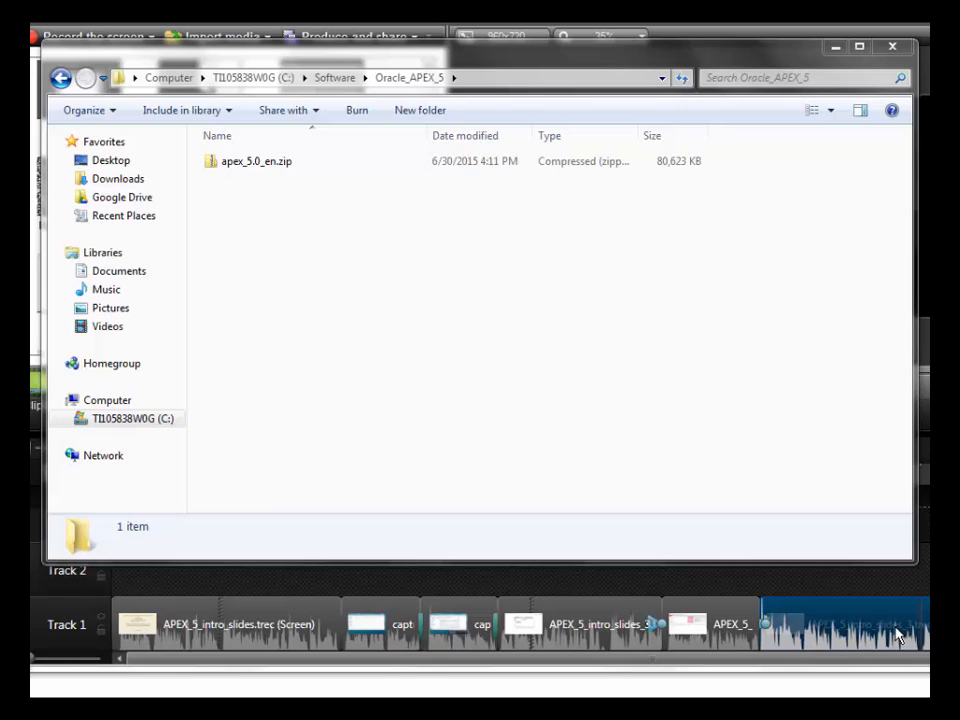
Step: Extract apex_5.0_en.zip with Extract All into the destination folder C:\APEX5
click(256, 160)
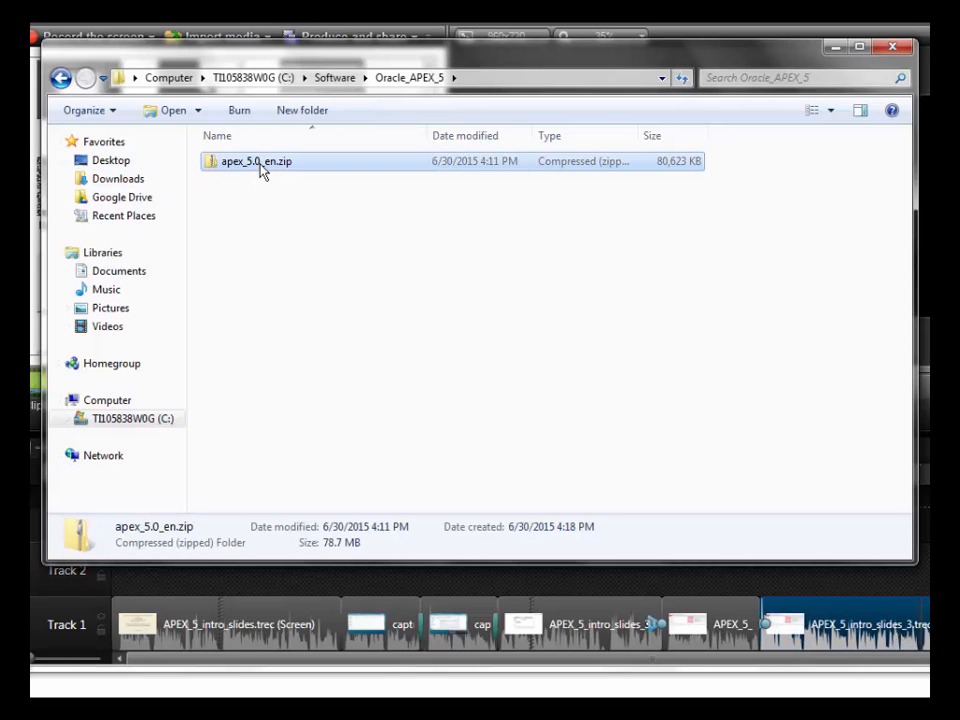
right_click(256, 160)
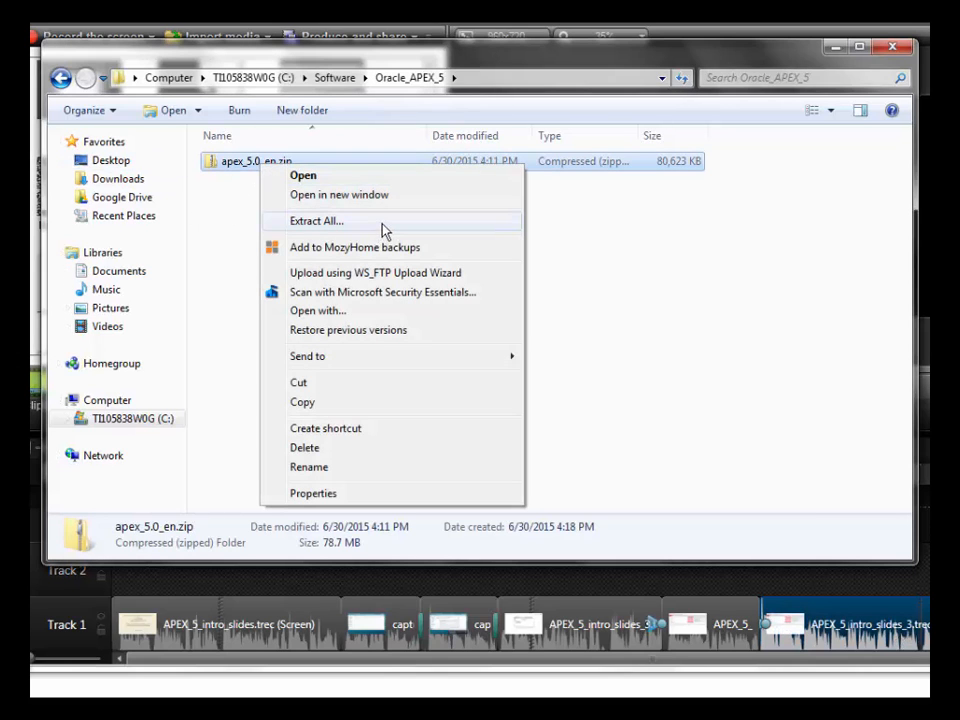
click(316, 220)
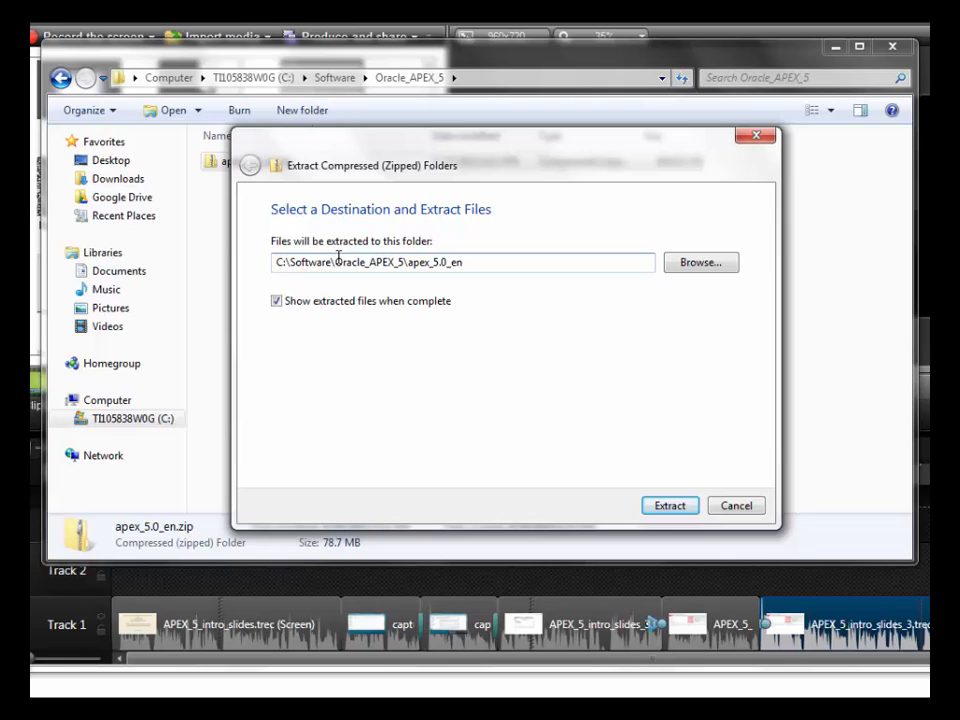
click(460, 262)
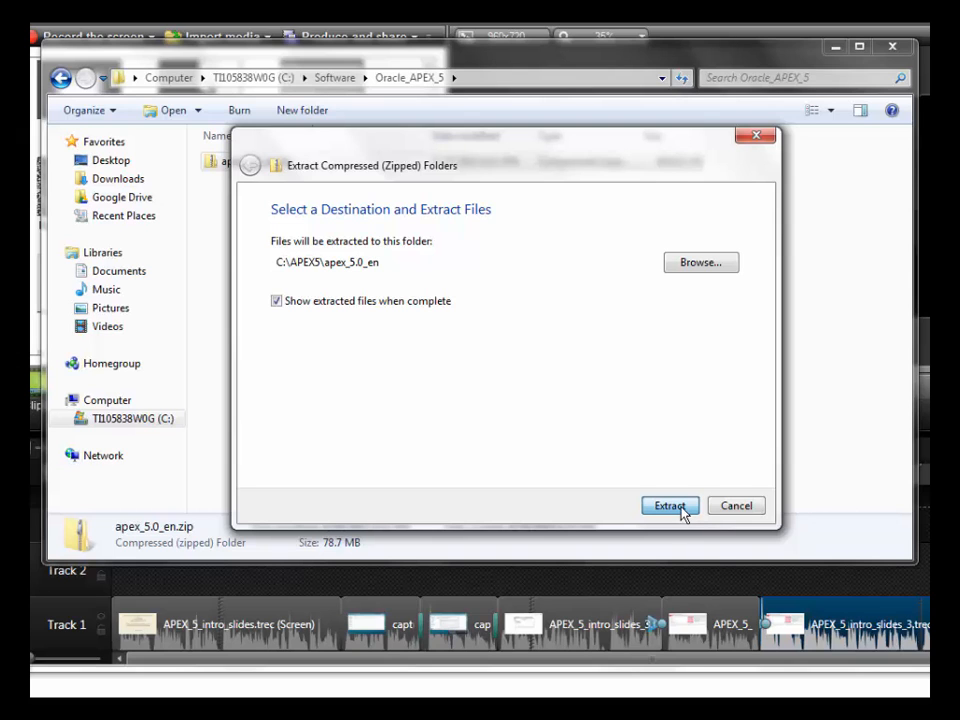
click(668, 504)
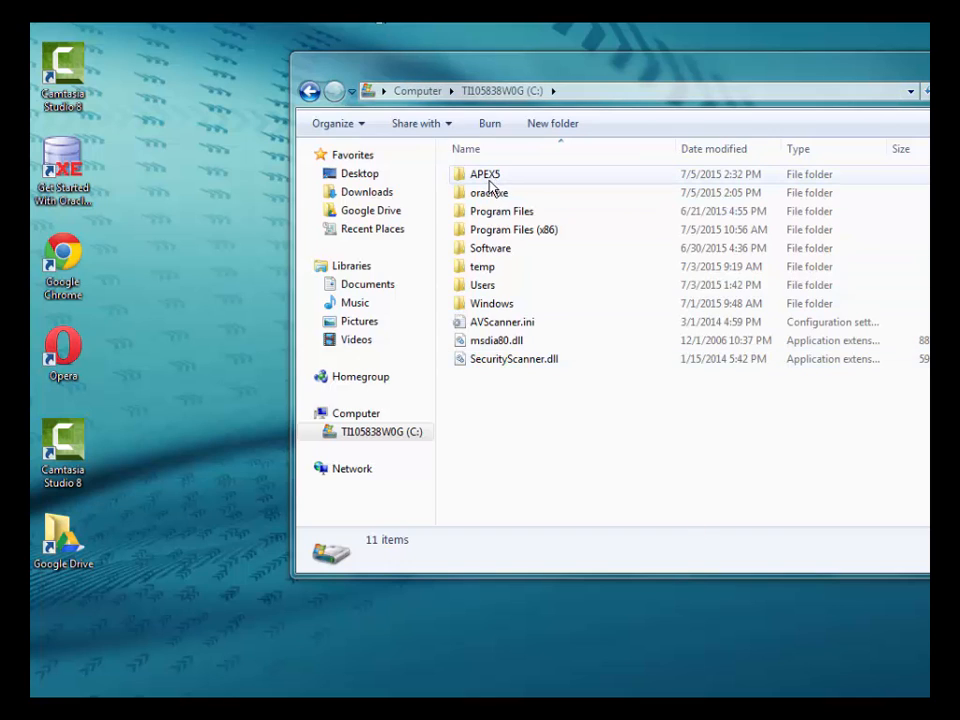
Step: Browse into C:\APEX5\apex_5.0_en to see the extracted apex folder
double_click(484, 174)
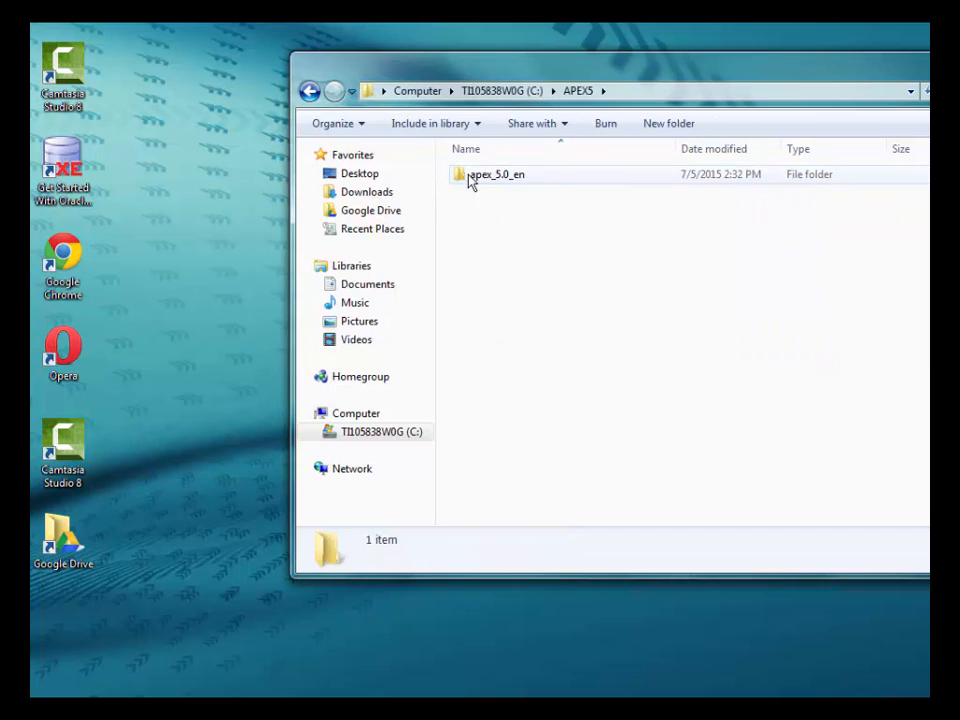
double_click(490, 174)
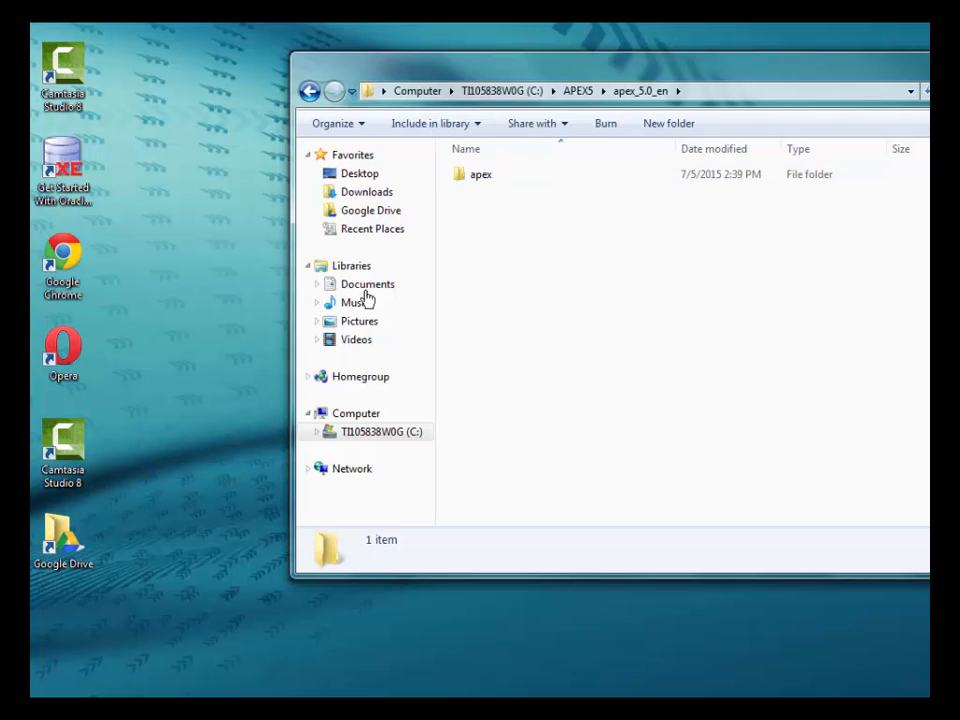
mouse_move(436, 582)
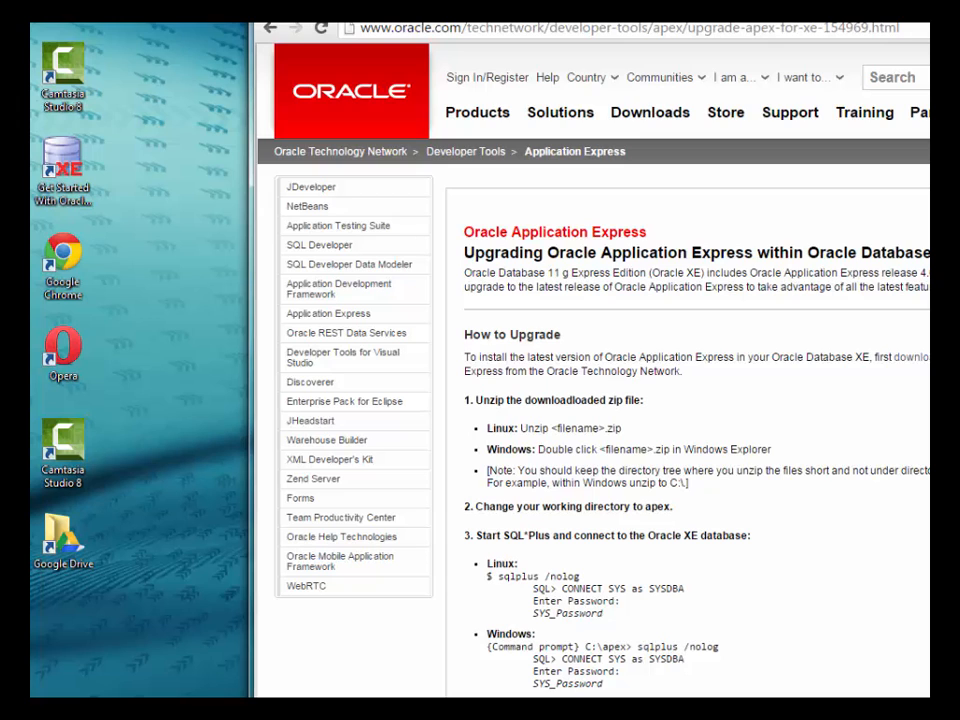
Step: Read down the XE APEX upgrade guide, then bring up the Windows Start menu
scroll(down, 3)
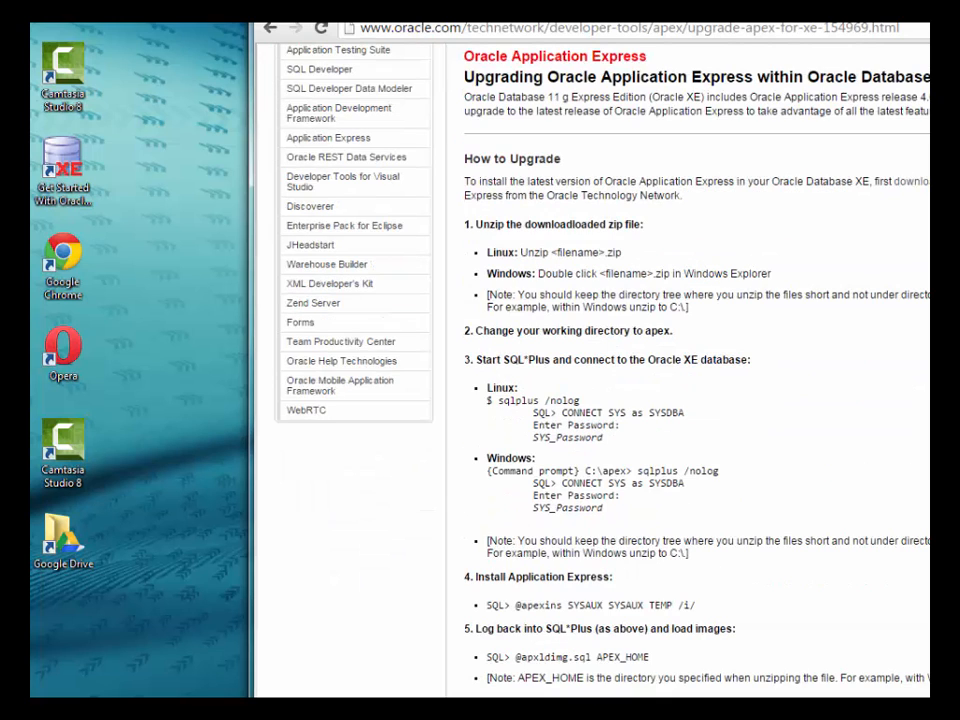
scroll(down, 3)
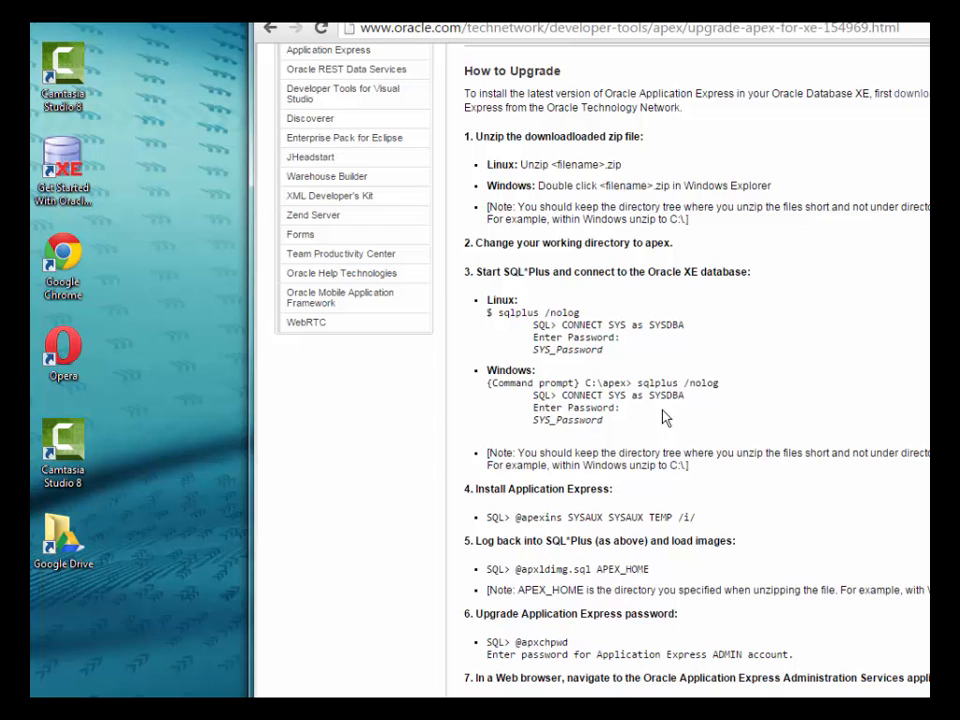
mouse_move(676, 298)
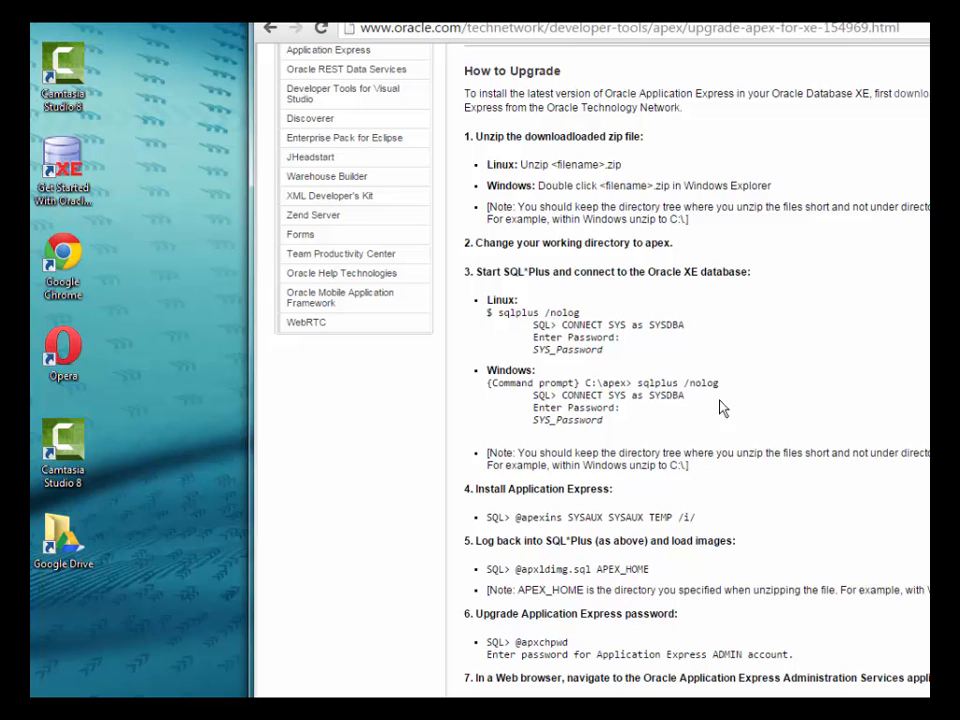
click(20, 704)
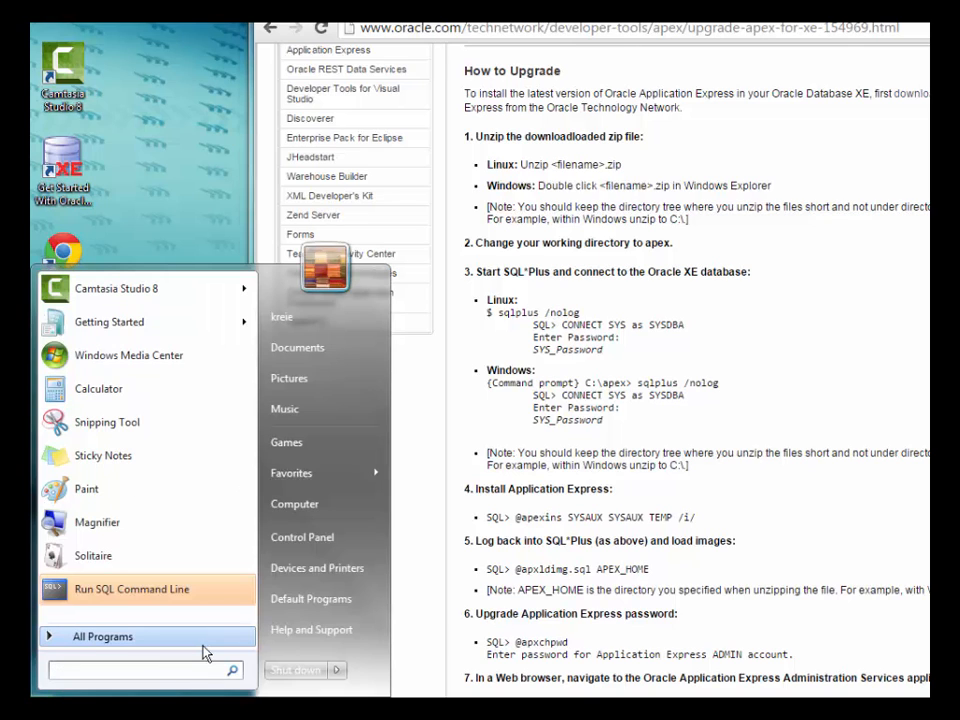
Step: In a new Command Prompt, cd into C:\APEX5\apex_5.0_en\apex, listing contents with dir along the way
click(132, 588)
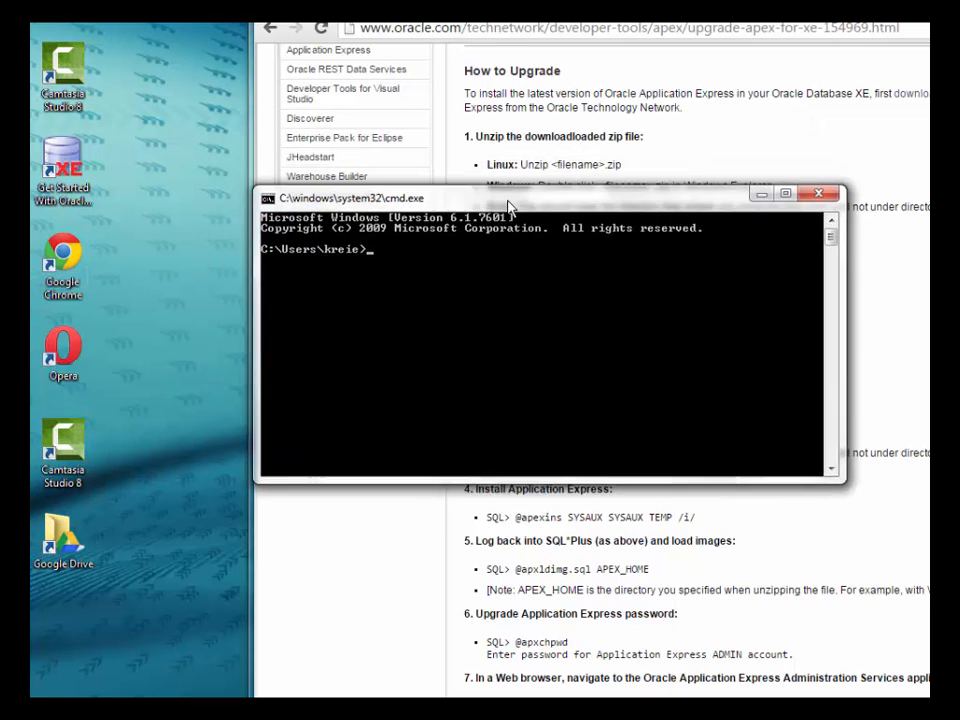
text(cd\)
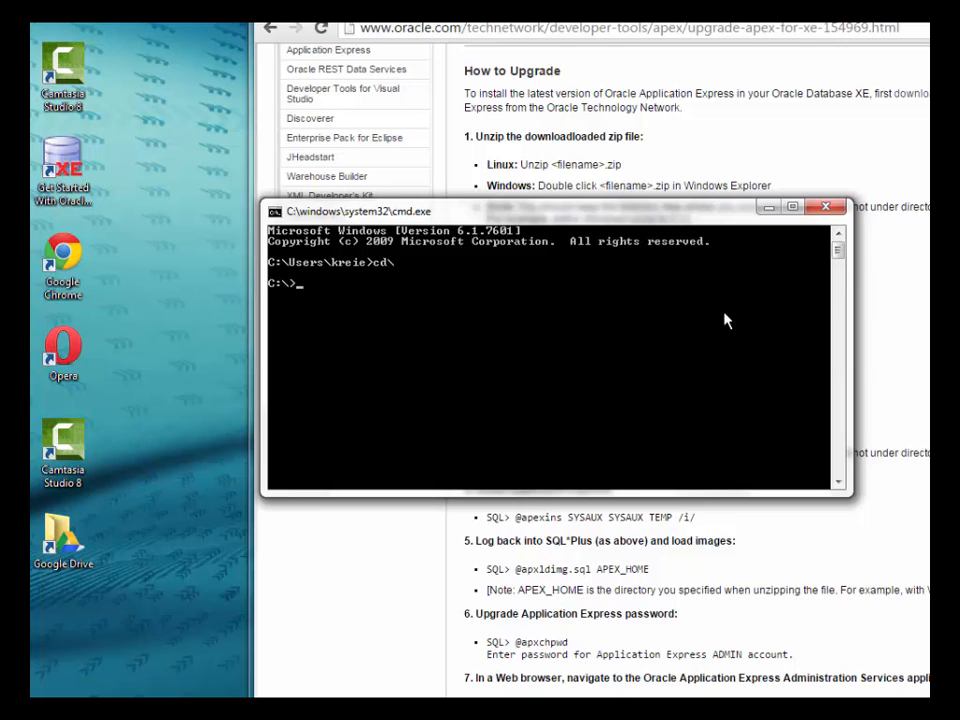
text(cd apex5)
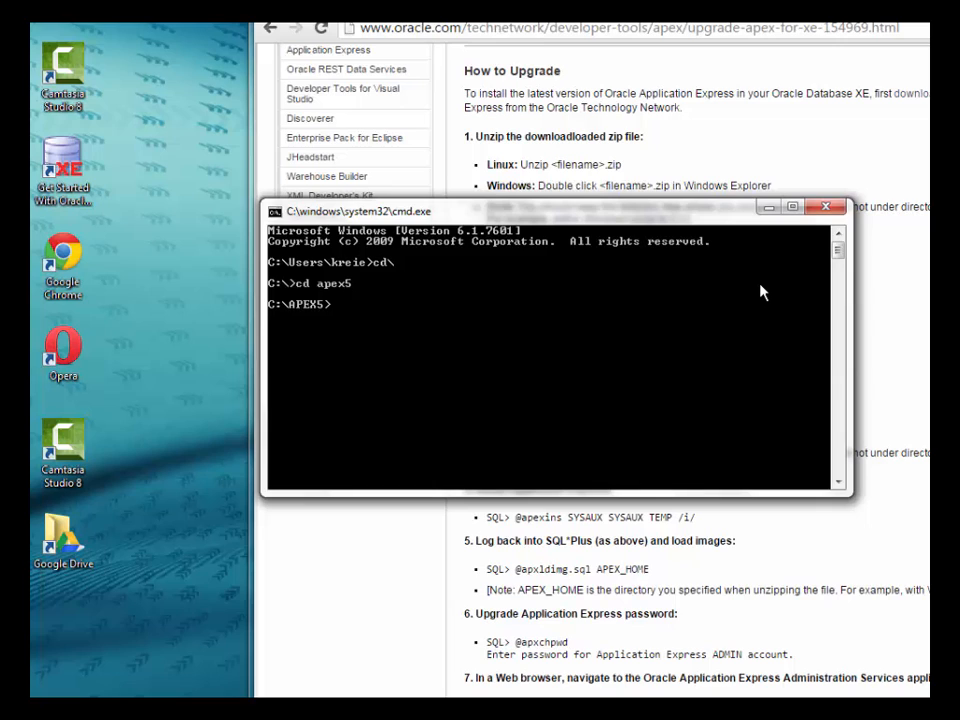
text(dir)
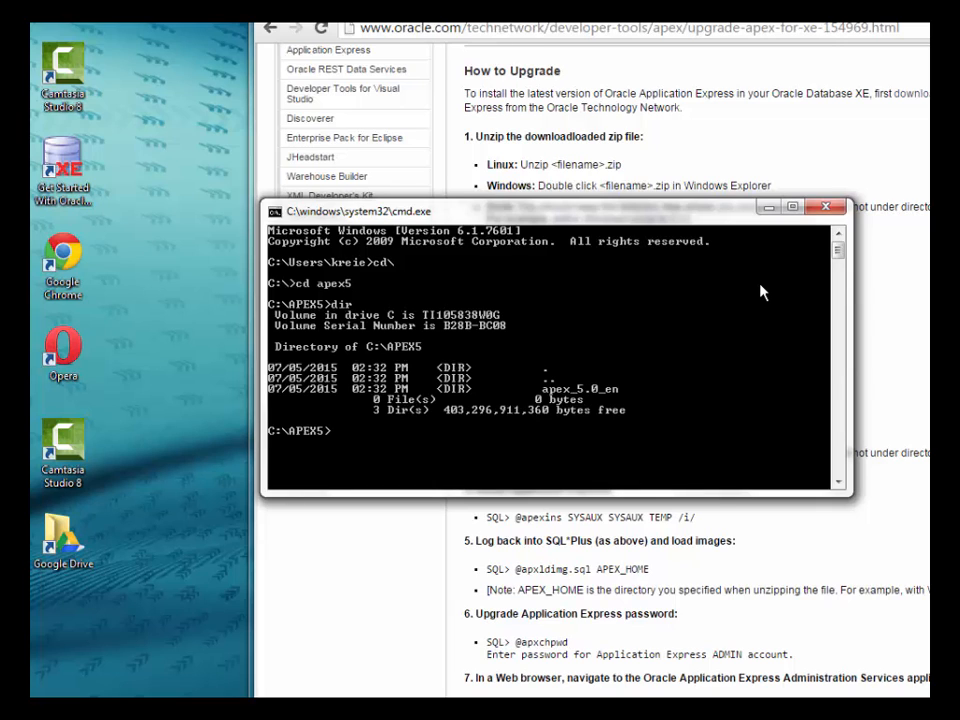
text(cd apex)
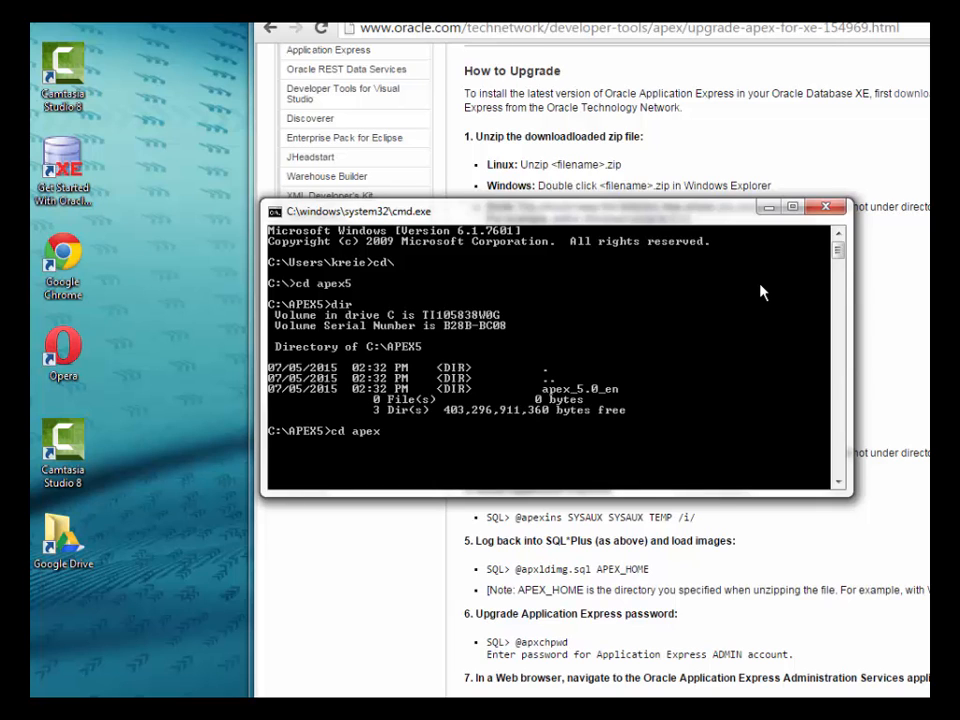
text(_5.)
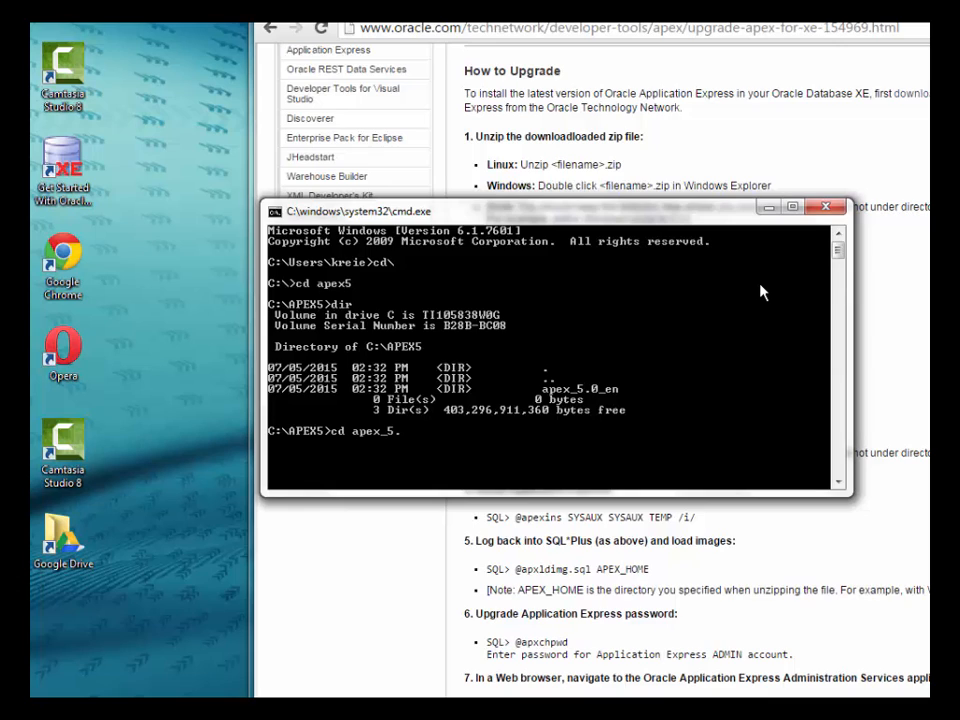
text(0)
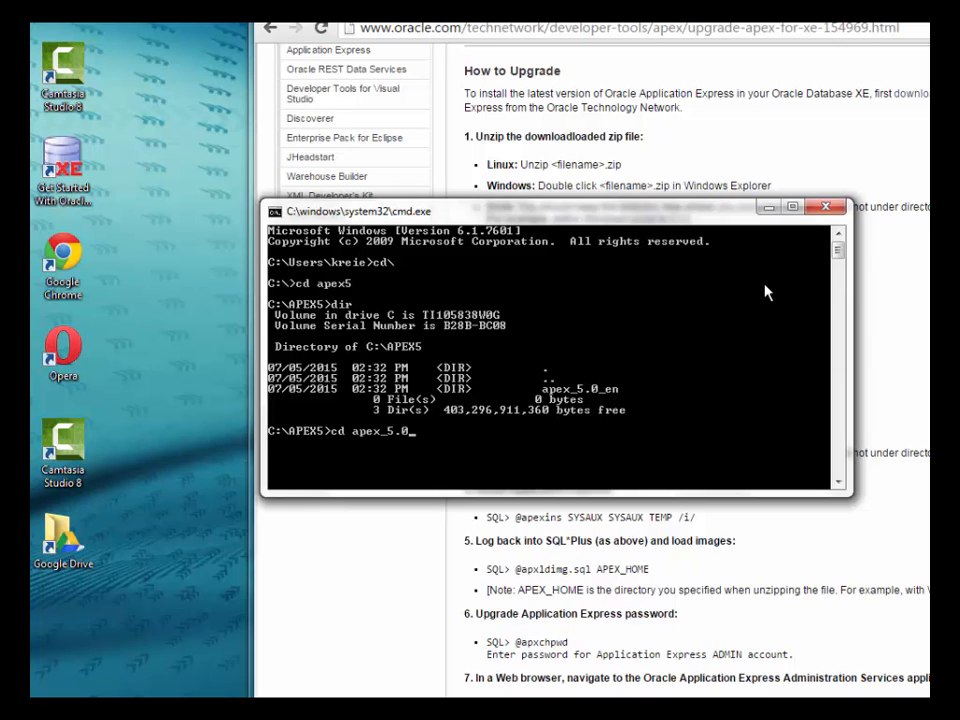
text(_en)
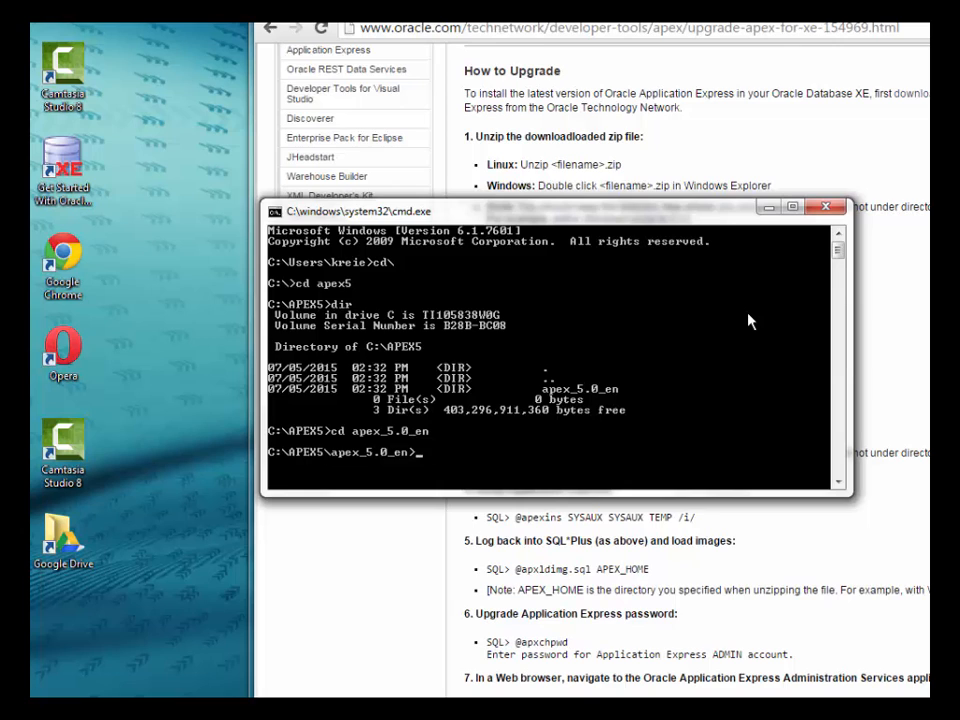
text(dir)
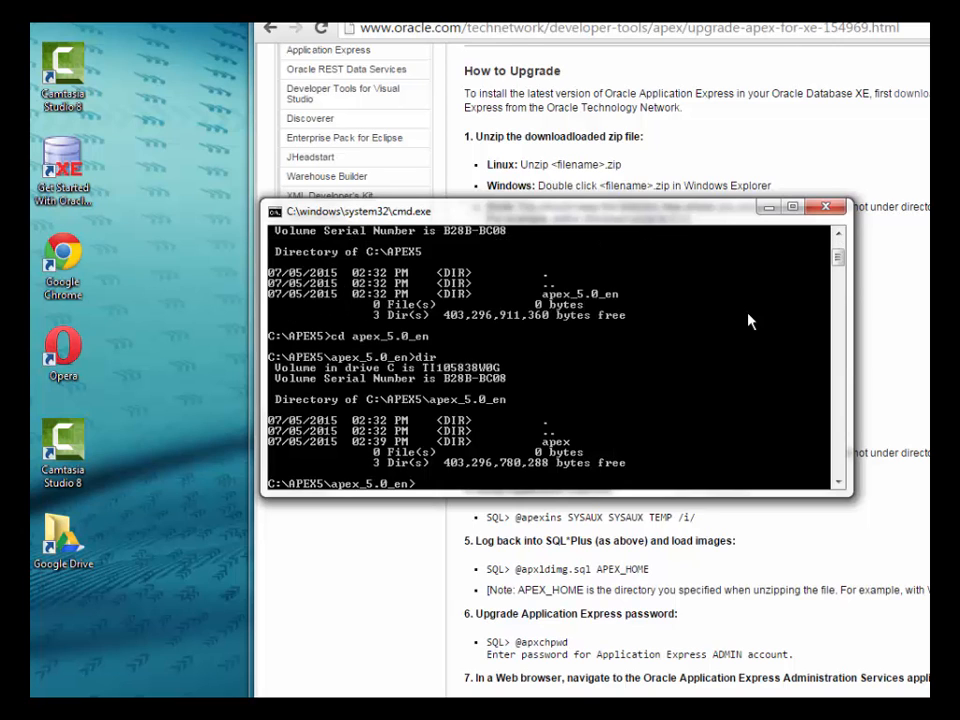
text(cd apex)
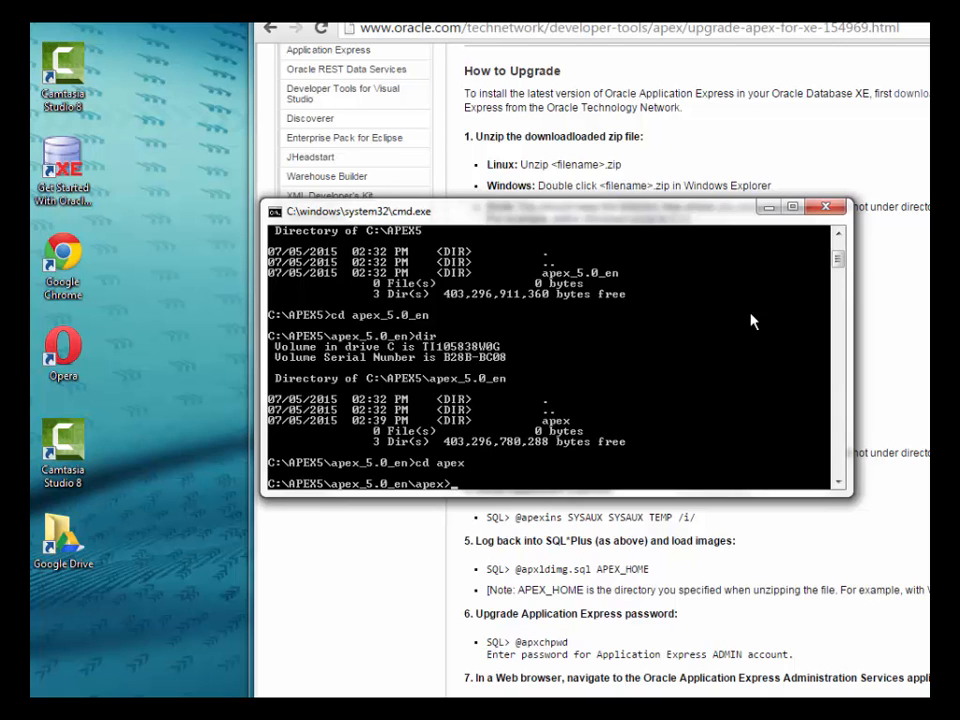
Step: Start SQL*Plus with sqlplus /nolog, correcting the misspelled command
text(sqlplu /nolog)
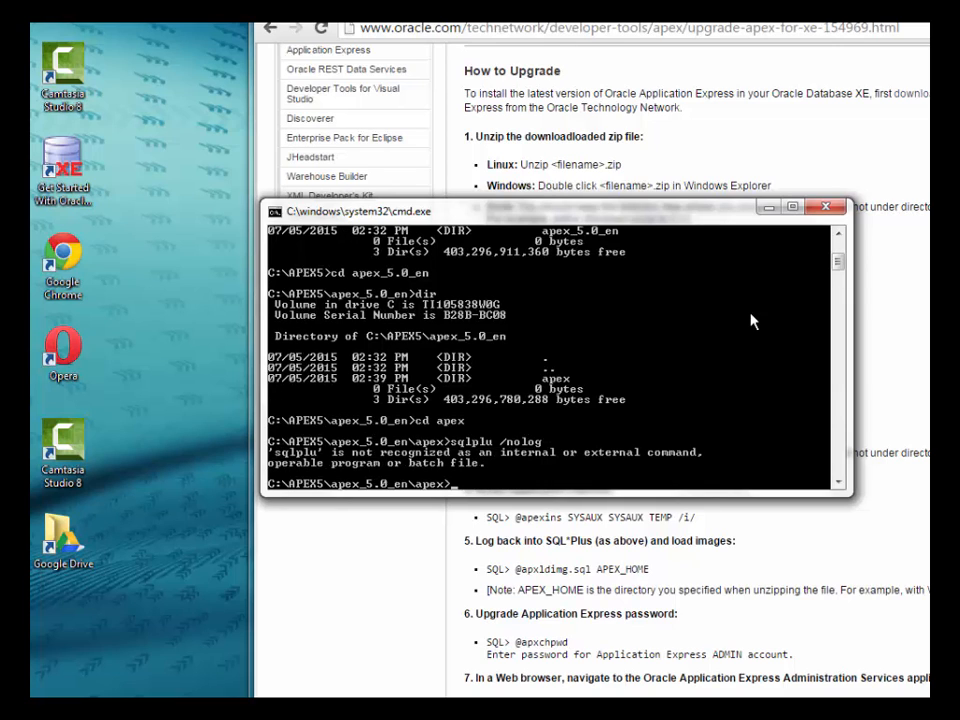
text(sqlplu /nolog)
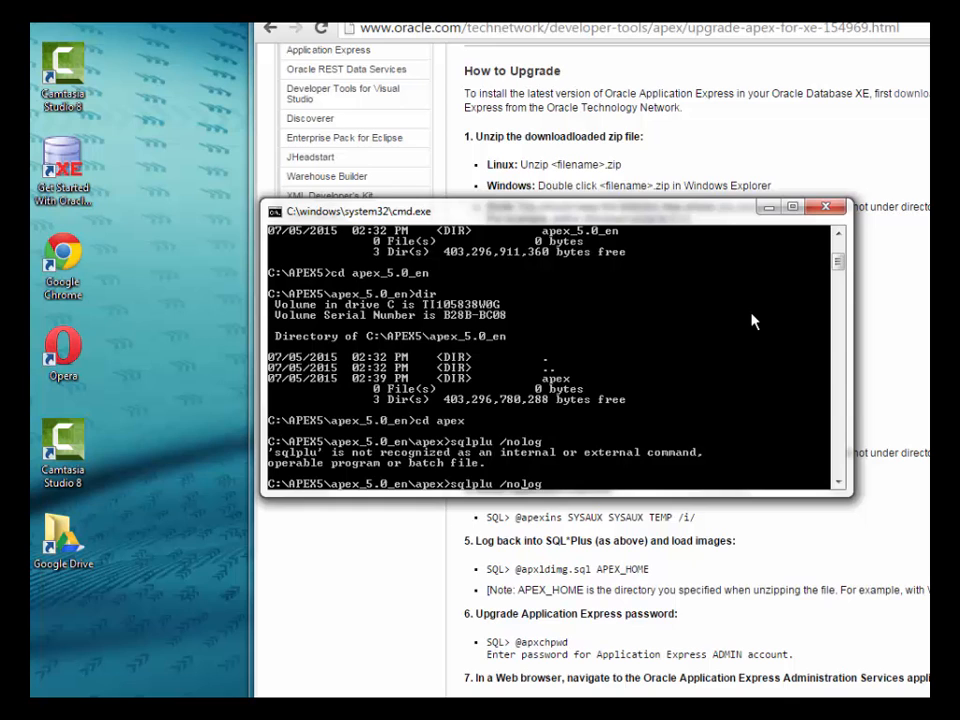
text(s)
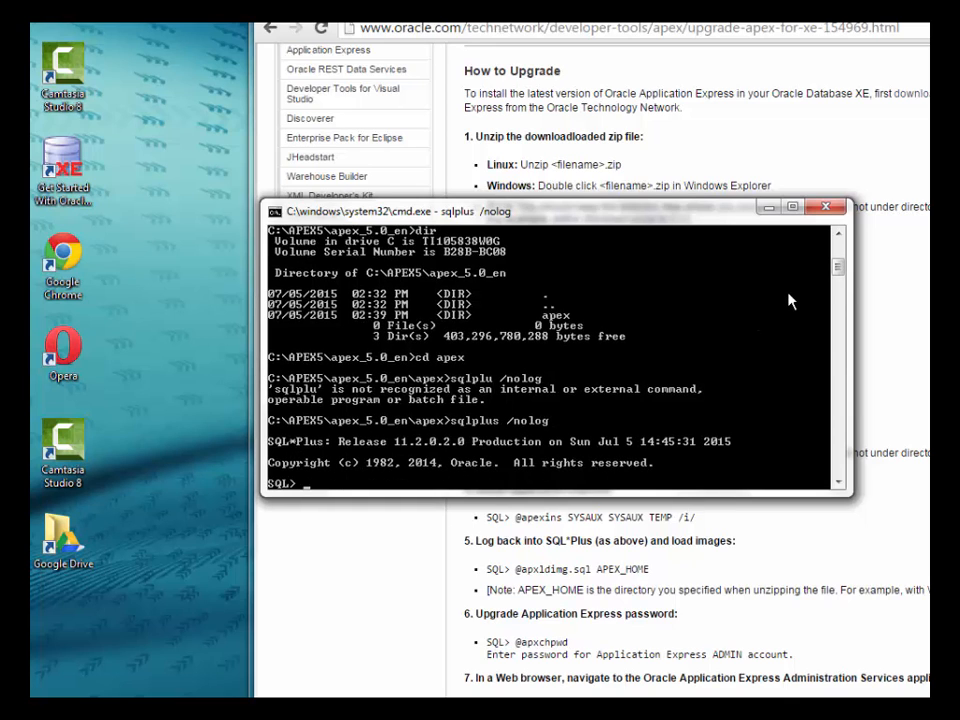
Step: Connect to the database as SYS with SYSDBA privileges (connect sys as sysdba)
text(connect)
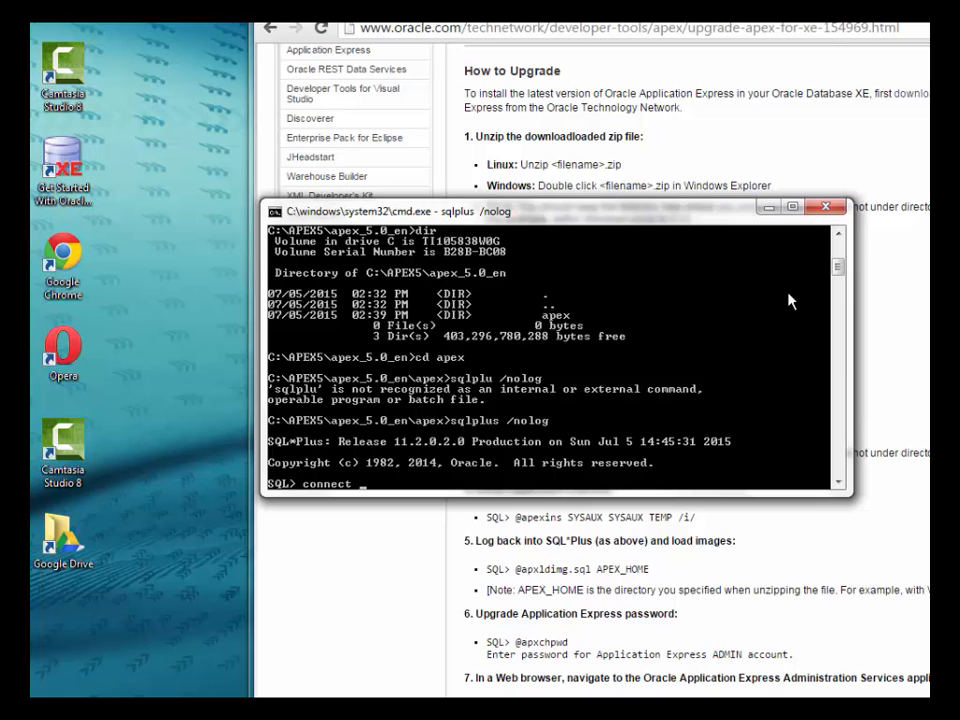
text(sys as)
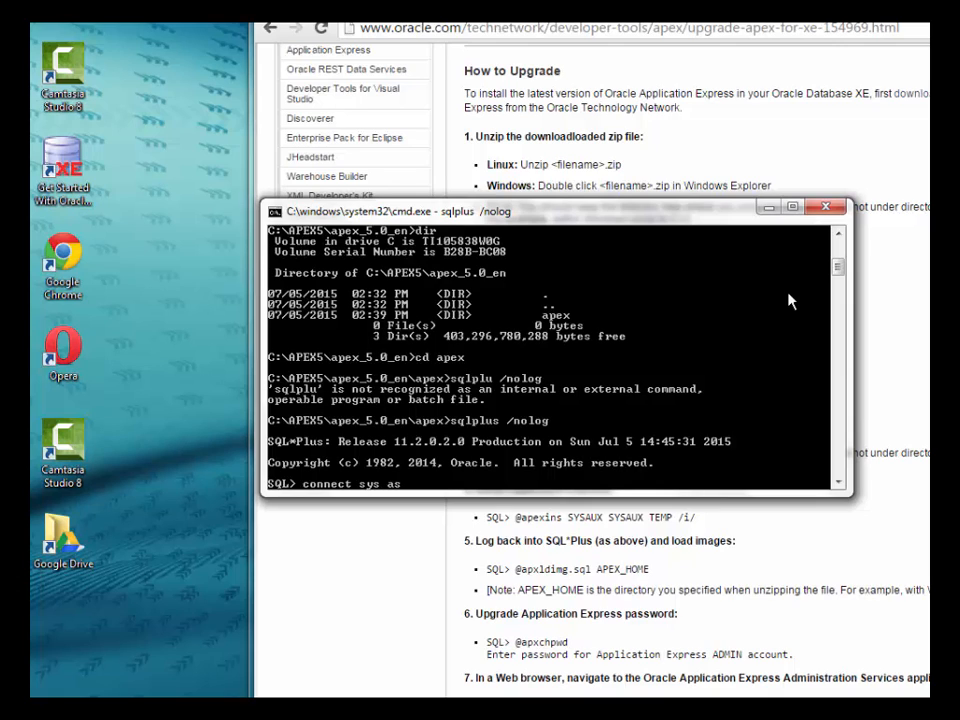
text(sysdba)
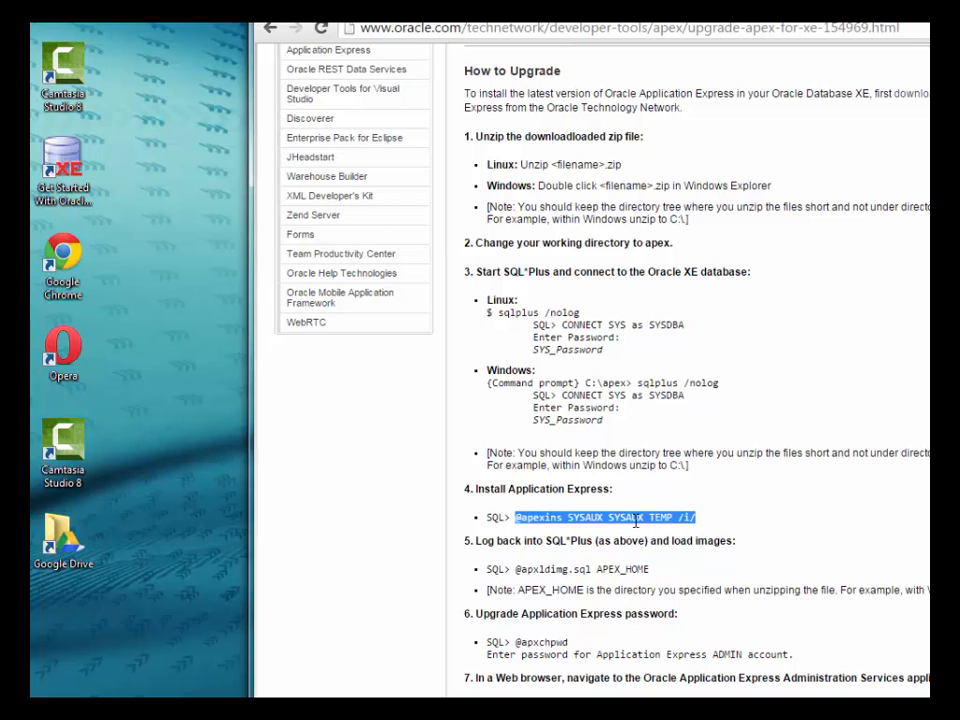
right_click(630, 516)
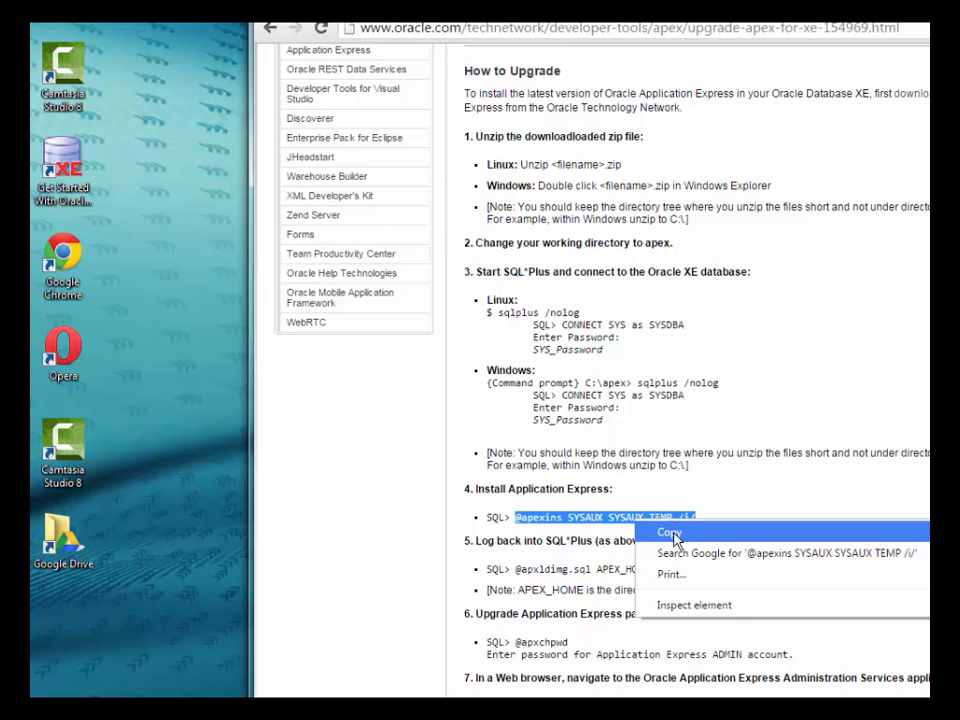
click(668, 532)
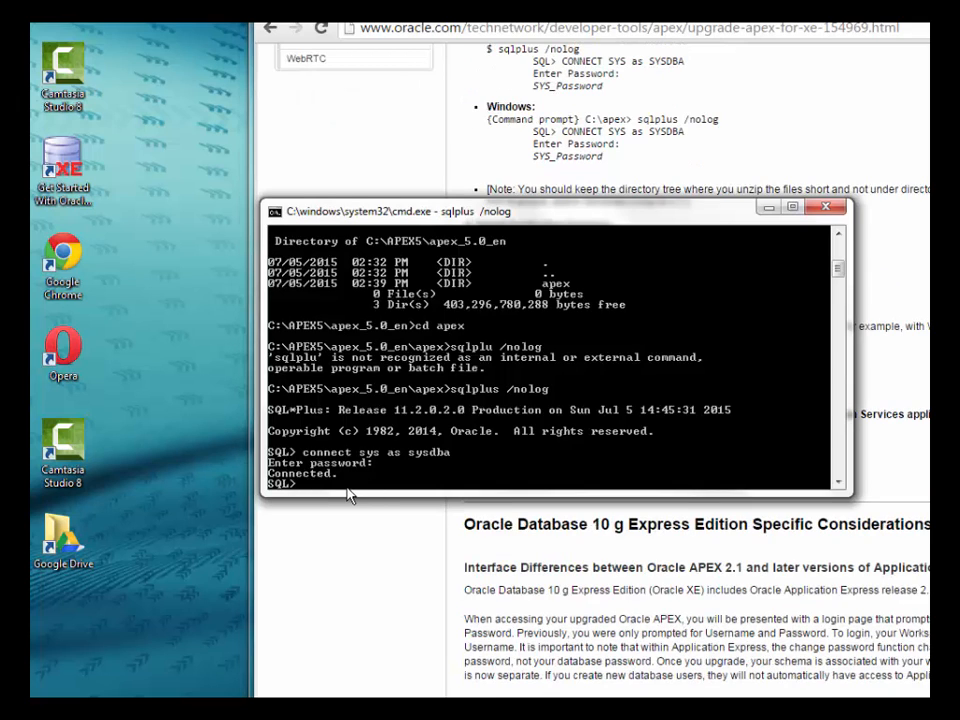
text(@apexins SYSAUX SYSAUX TEMP /i/)
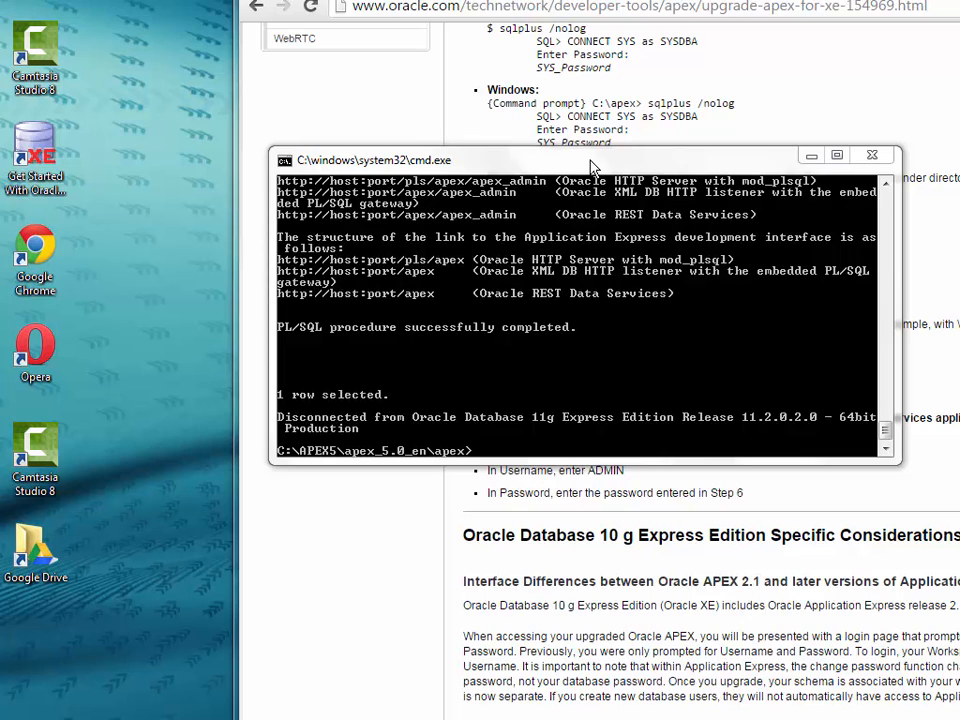
click(872, 156)
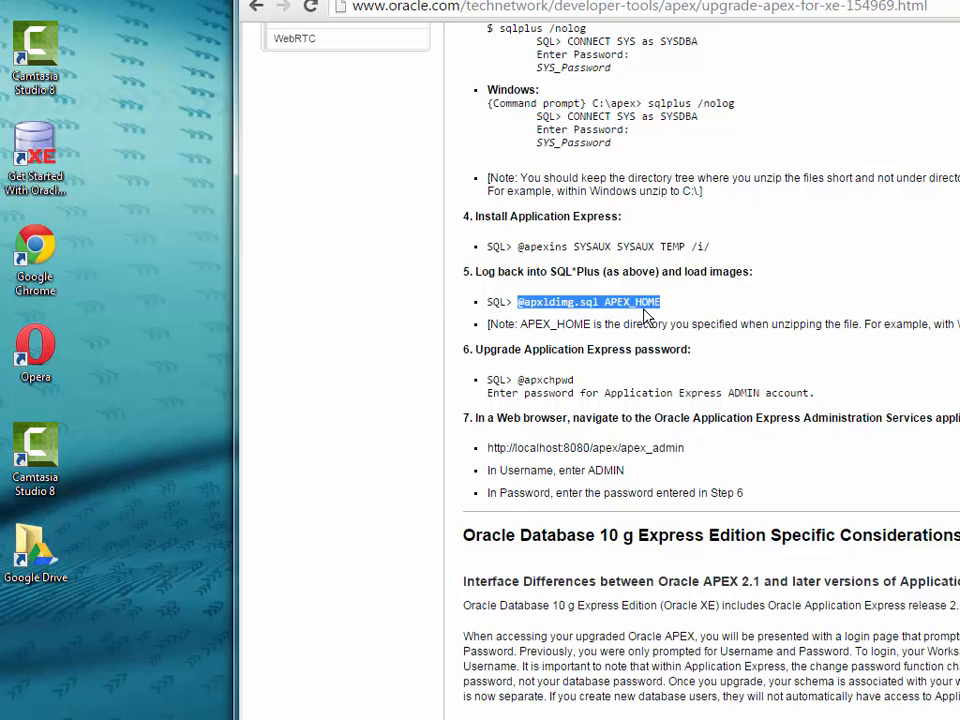
mouse_move(656, 344)
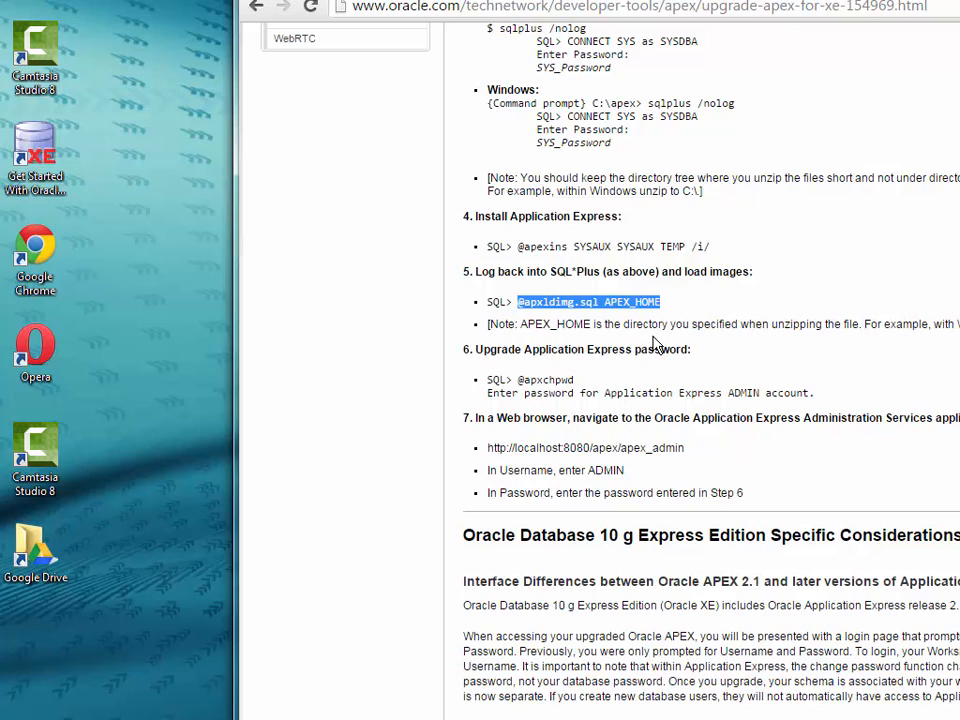
mouse_move(818, 330)
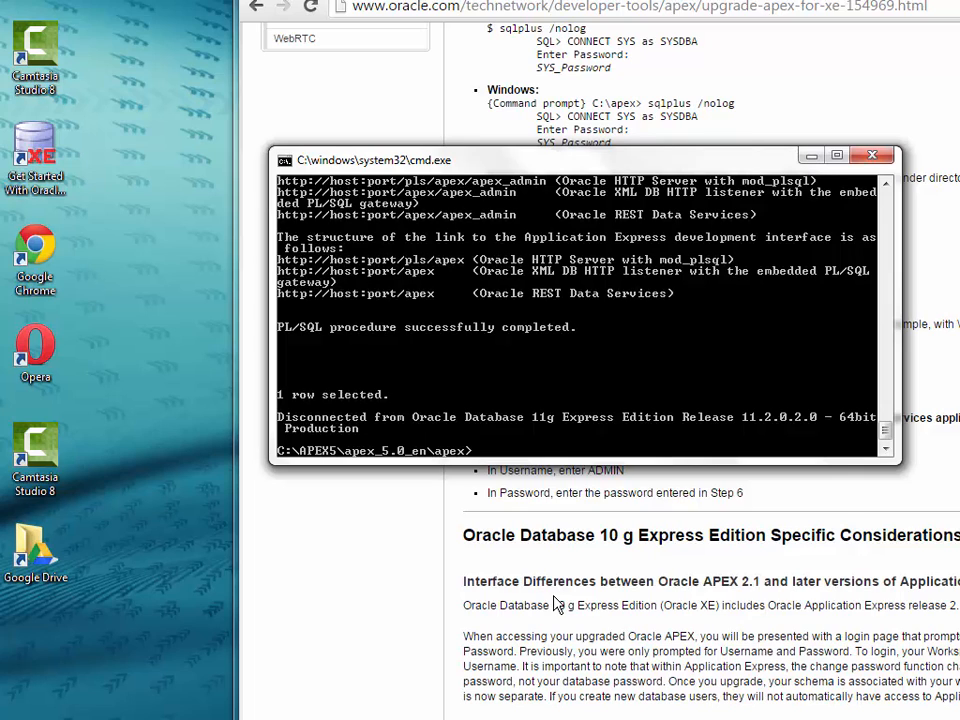
Step: Relaunch SQL*Plus to reconnect as SYSDBA for the image-loading script
text(sqlplus /nolog)
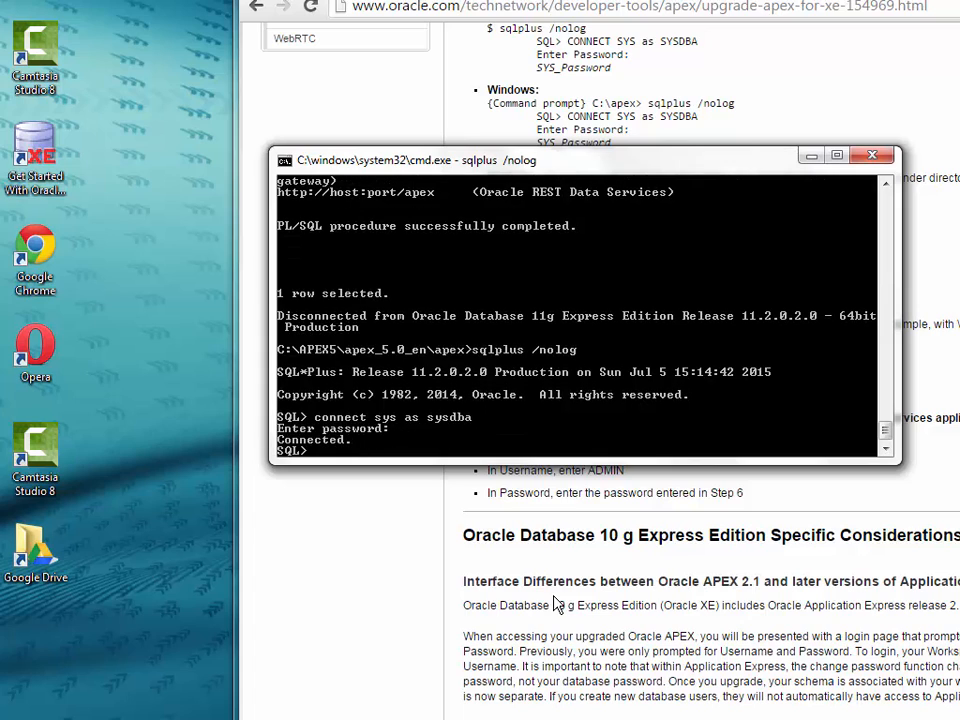
mouse_move(392, 486)
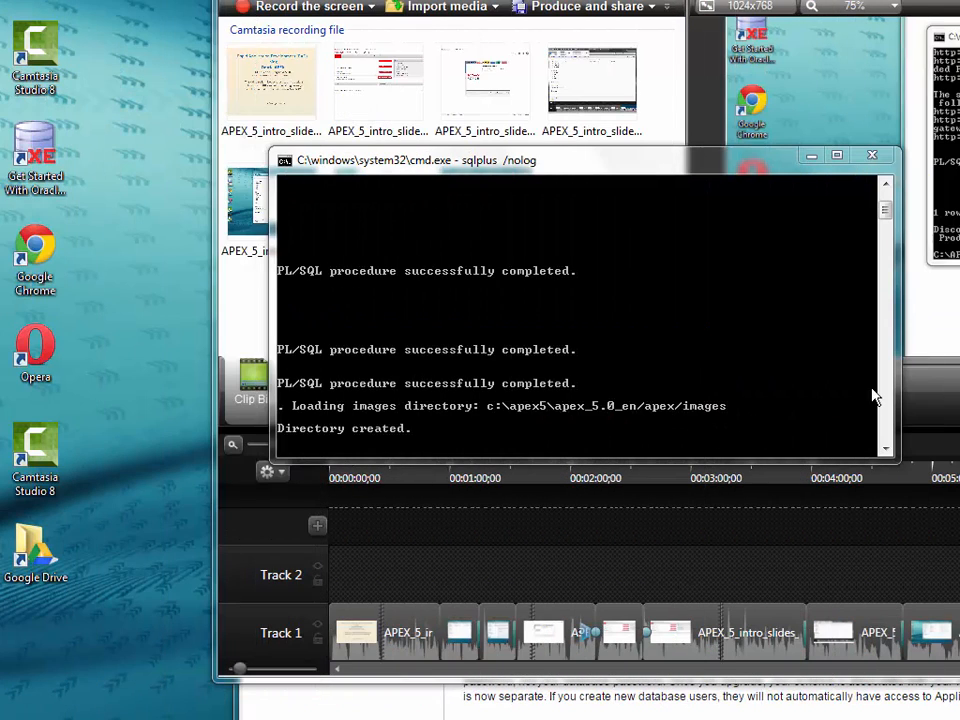
Step: Watch the apxldimg.sql image load run until its commit and timing output complete
click(884, 210)
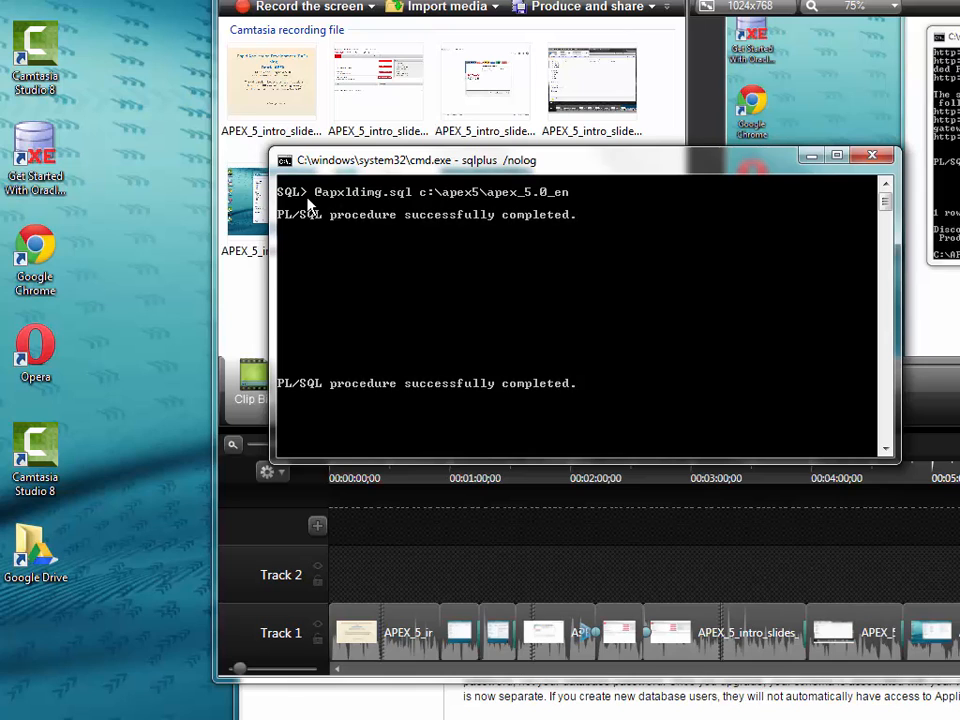
mouse_move(382, 208)
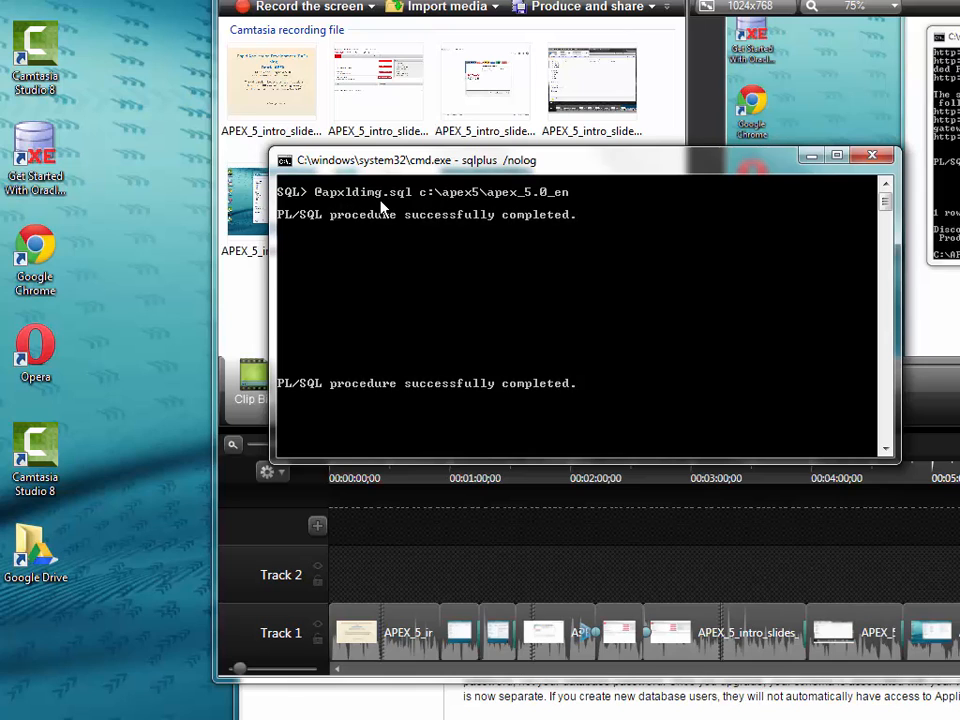
mouse_move(428, 204)
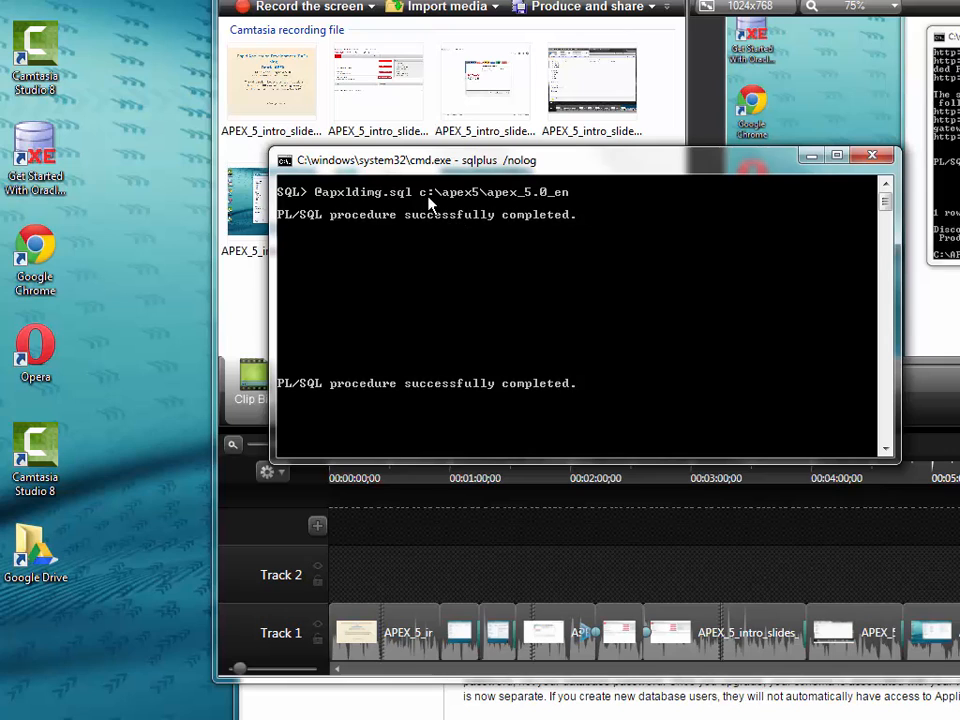
mouse_move(424, 204)
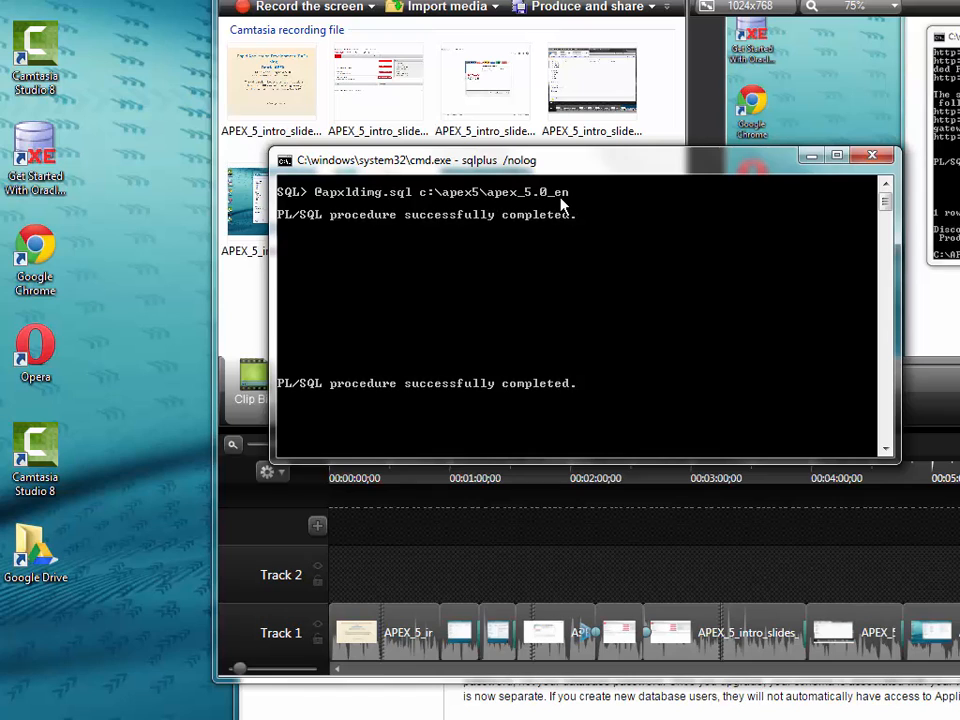
mouse_move(572, 204)
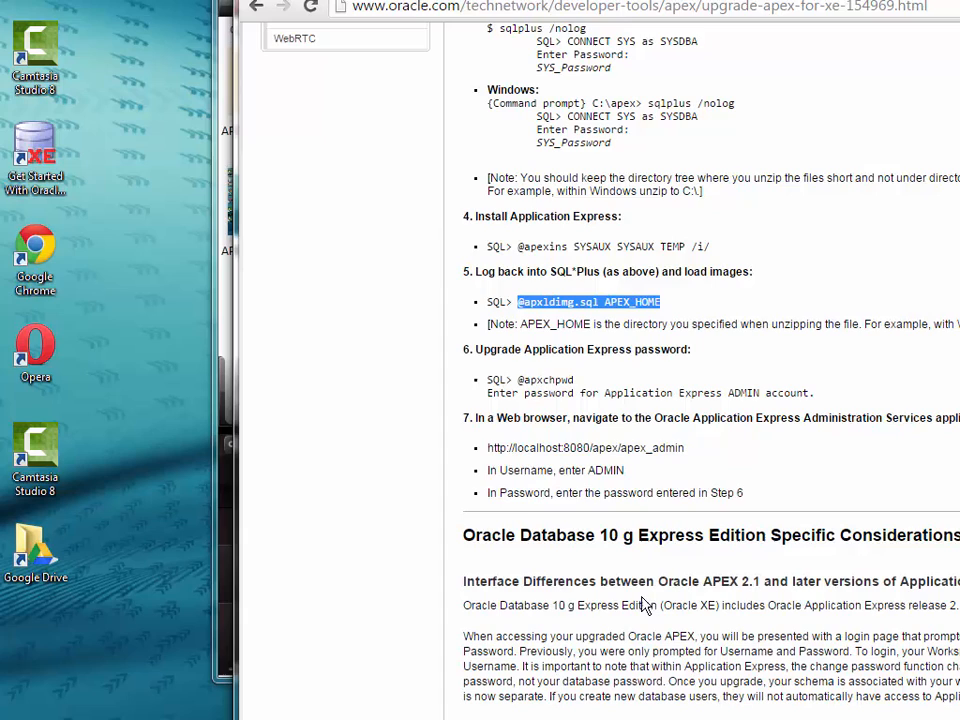
mouse_move(790, 310)
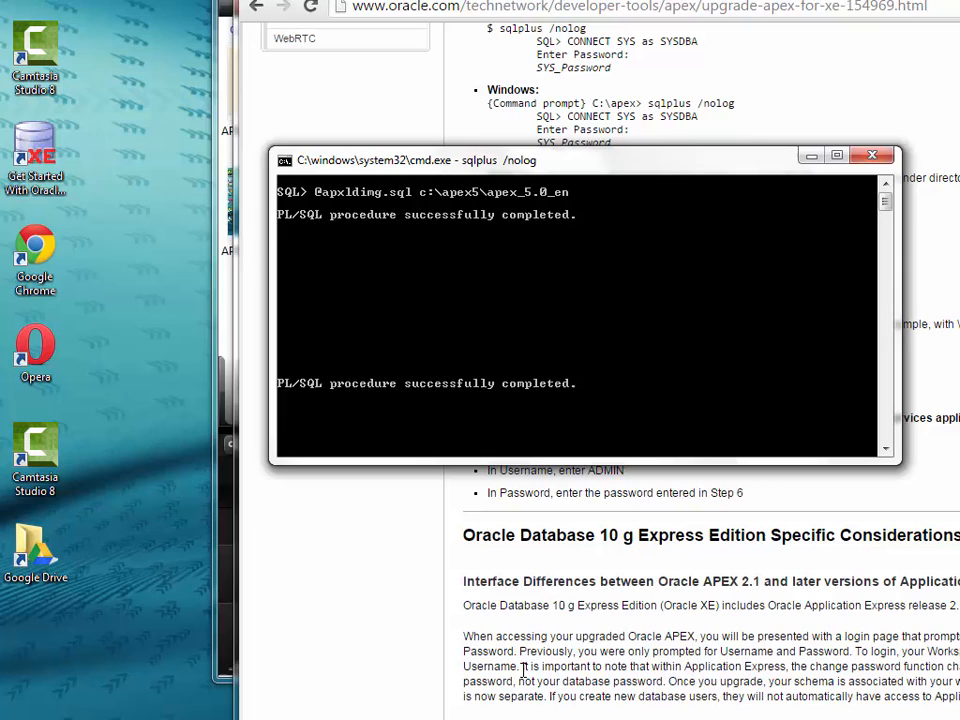
mouse_move(556, 404)
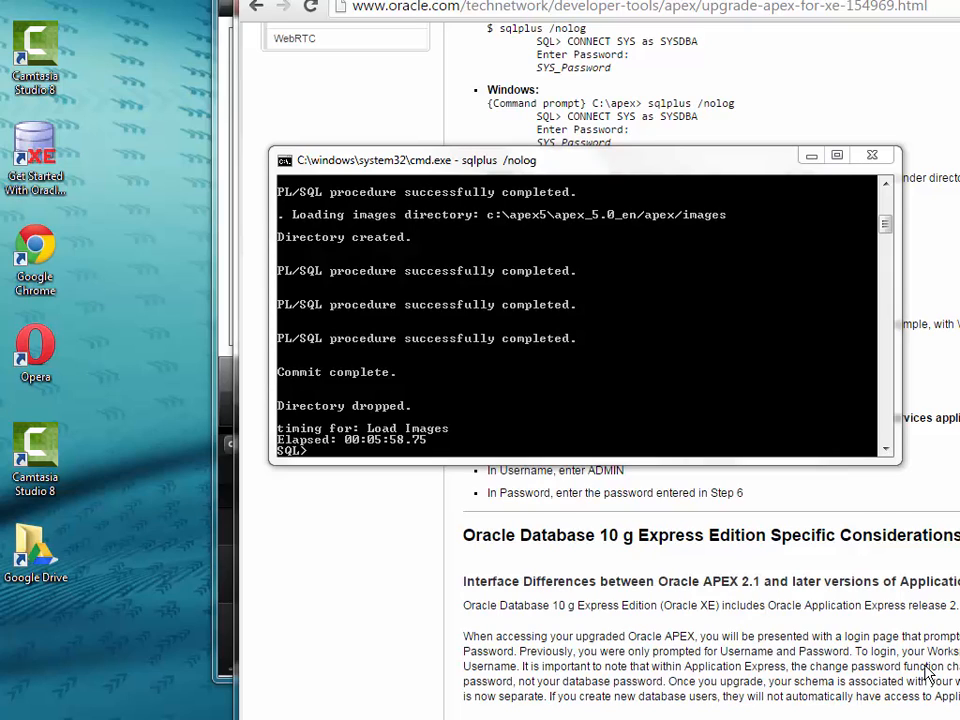
mouse_move(416, 464)
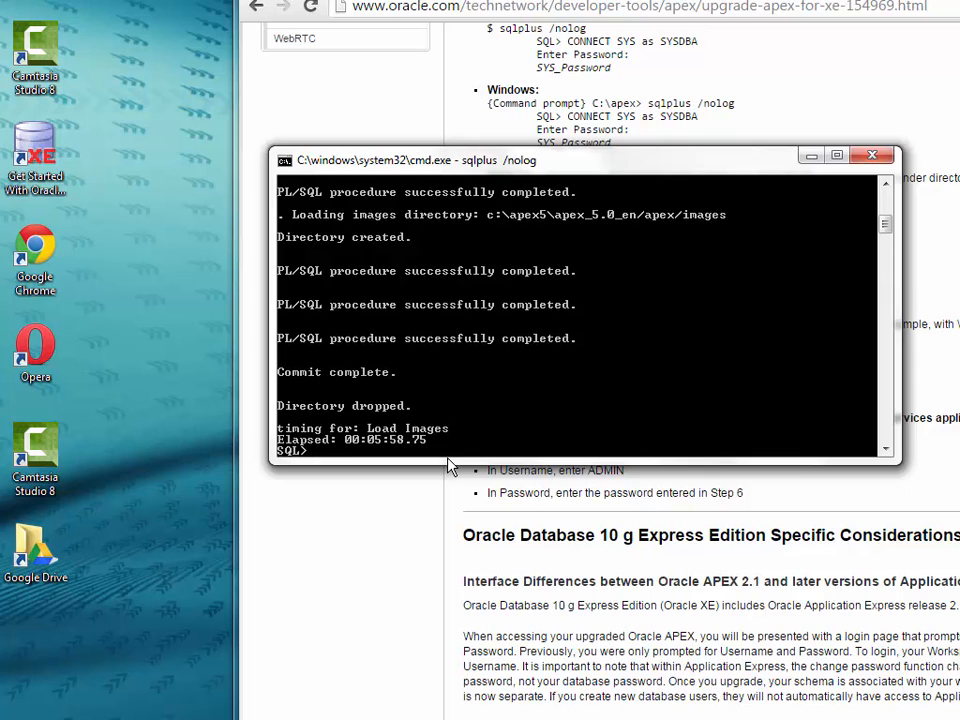
mouse_move(330, 456)
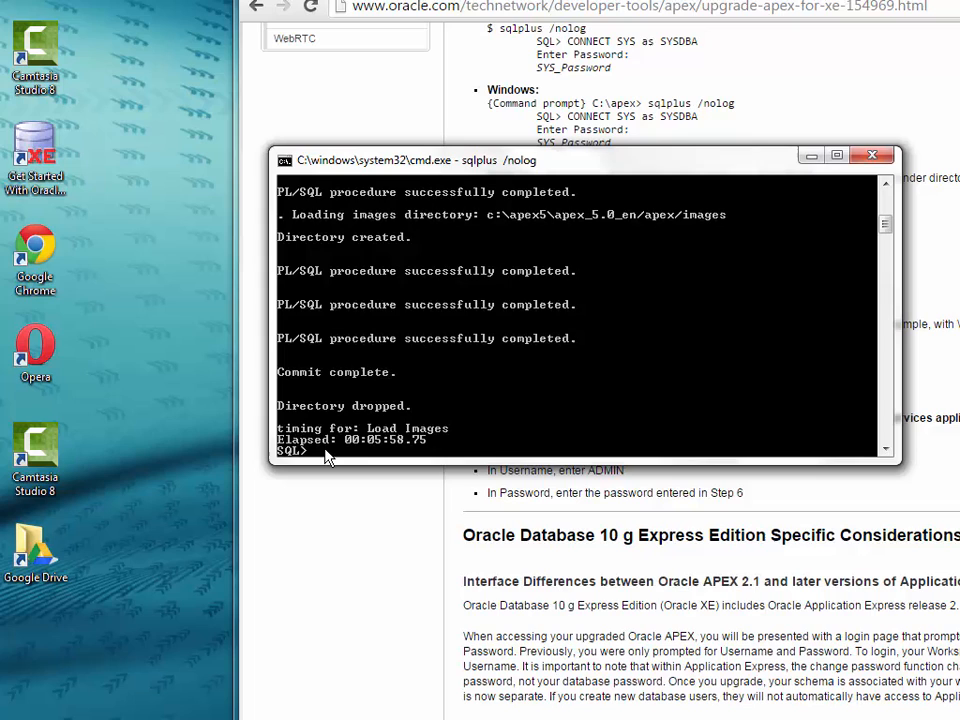
text(@apxchpwd)
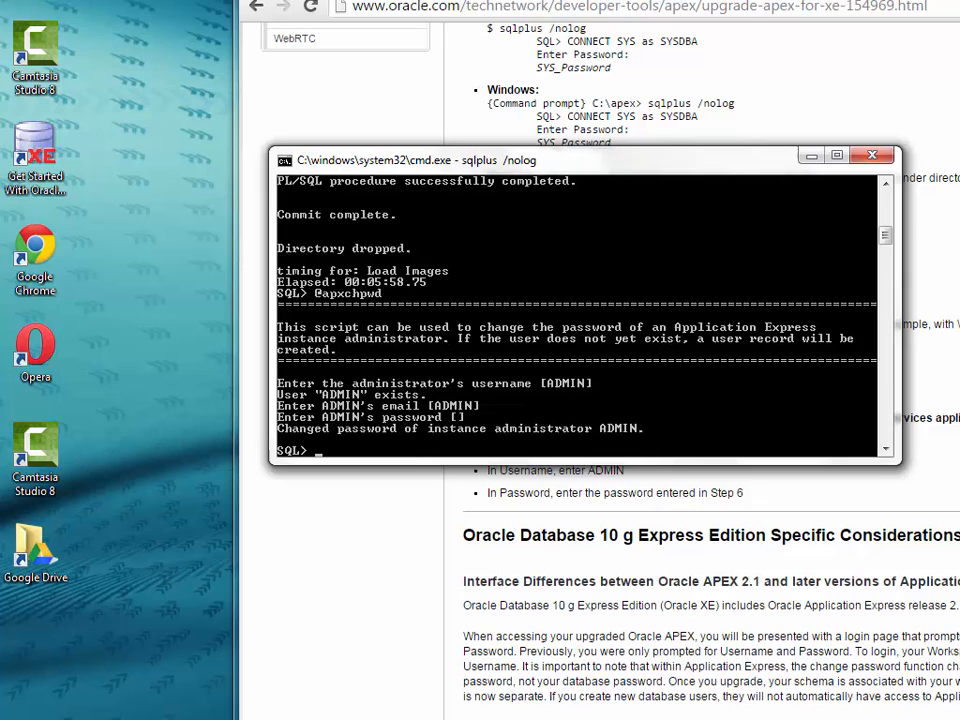
click(872, 156)
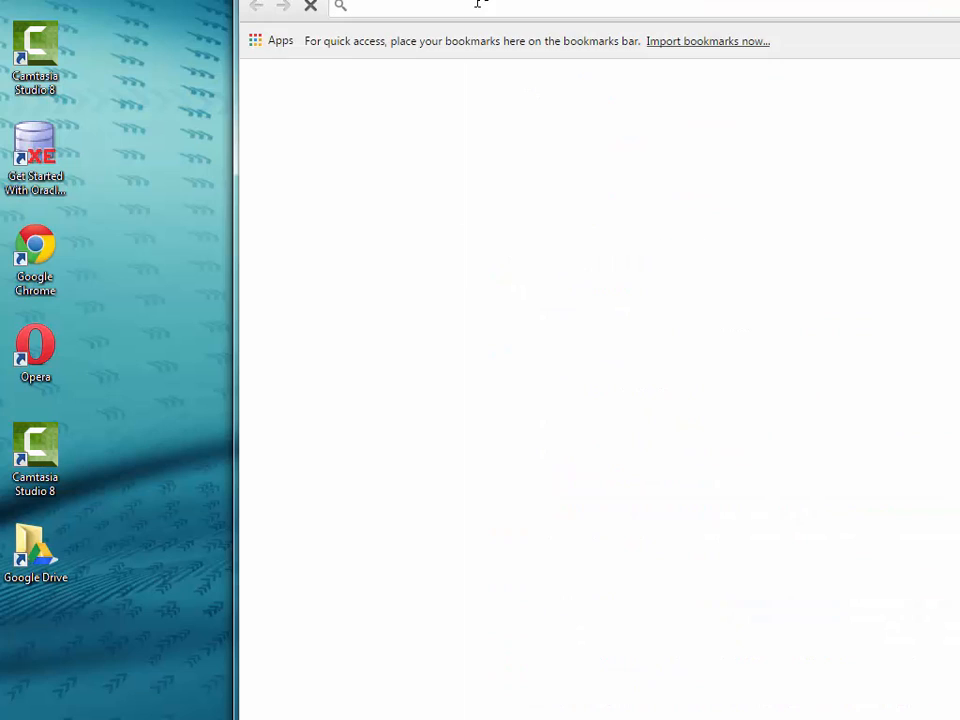
text(http://localhost:8080/apex/apex_admin)
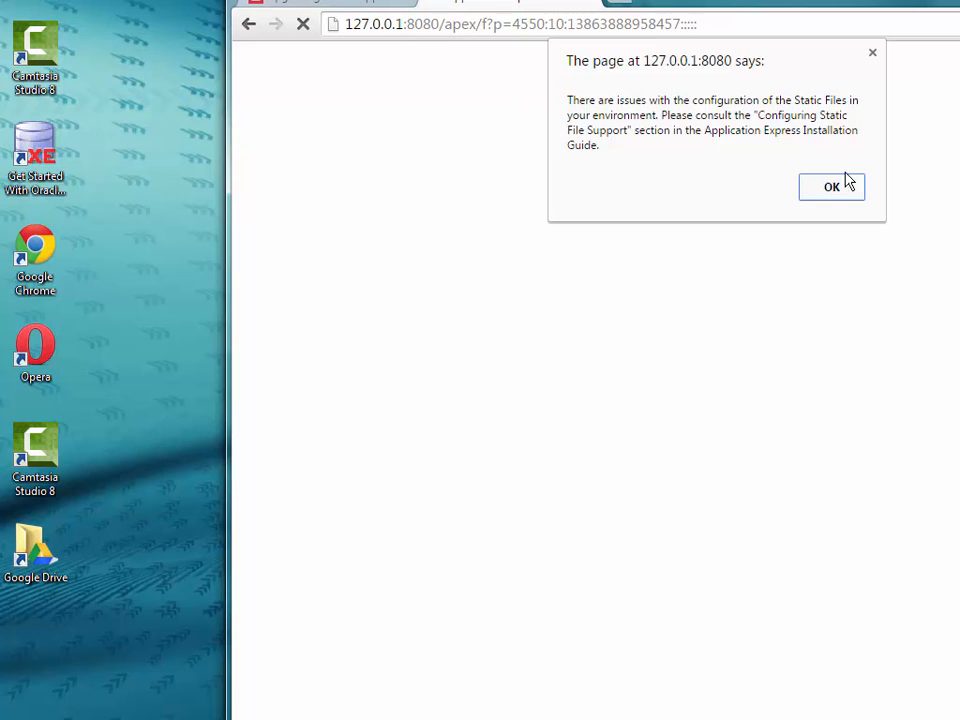
click(832, 188)
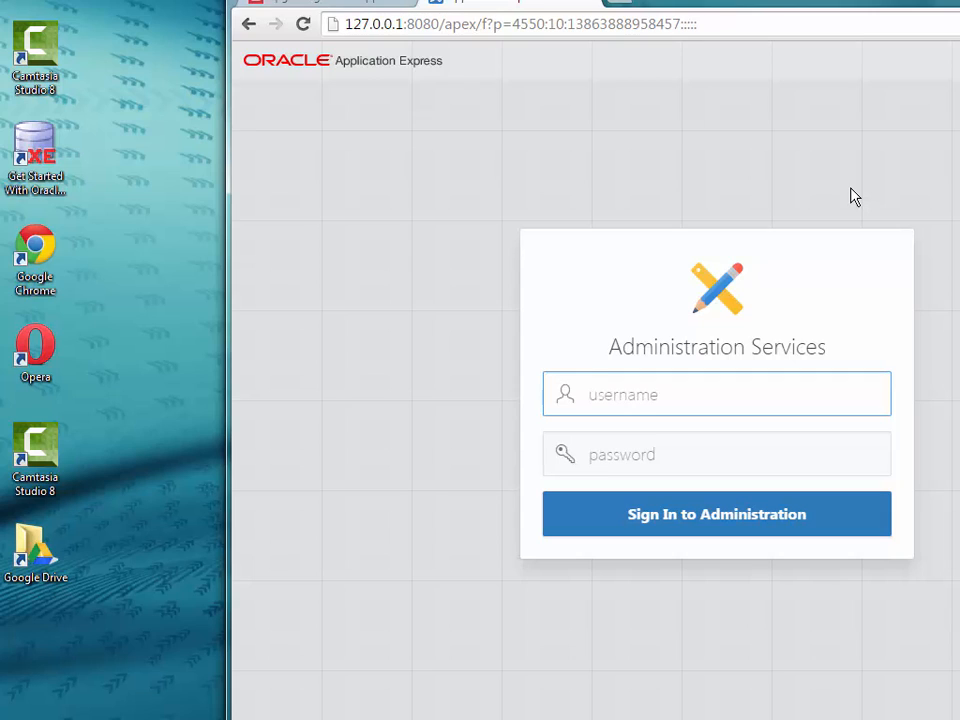
click(716, 394)
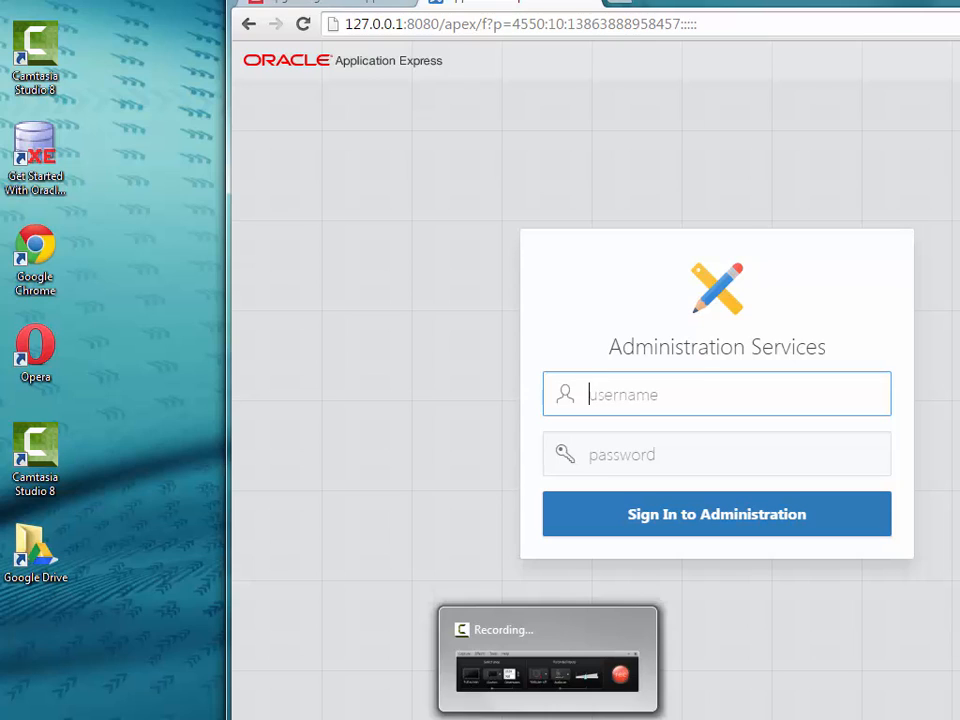
click(716, 392)
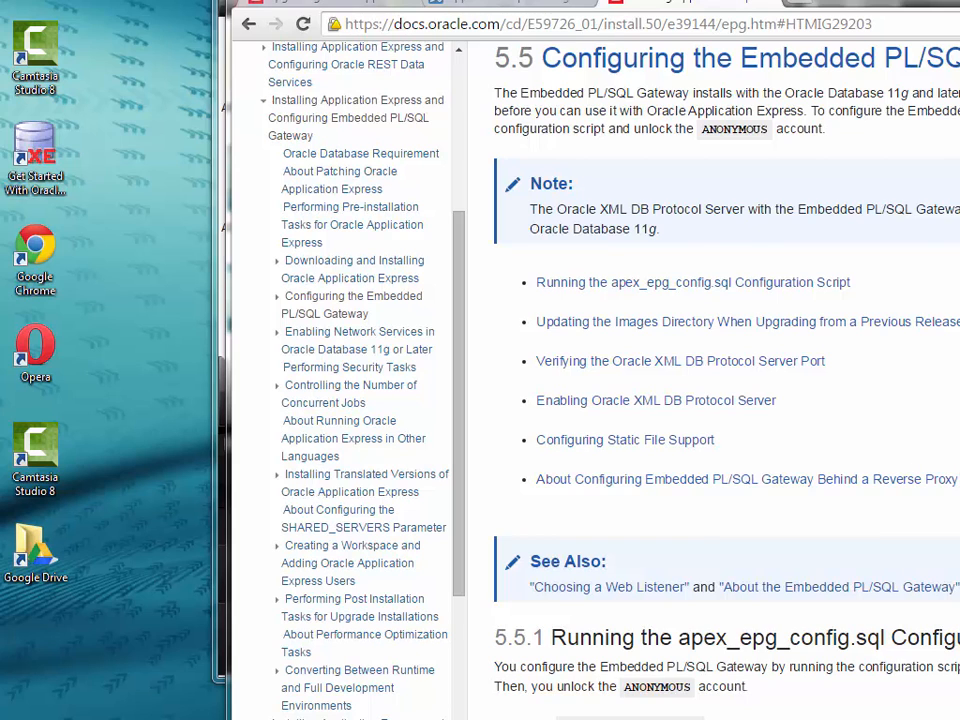
Step: Scroll the installation guide to section 5.5.1 on running apex_epg_config.sql
scroll(down, 3)
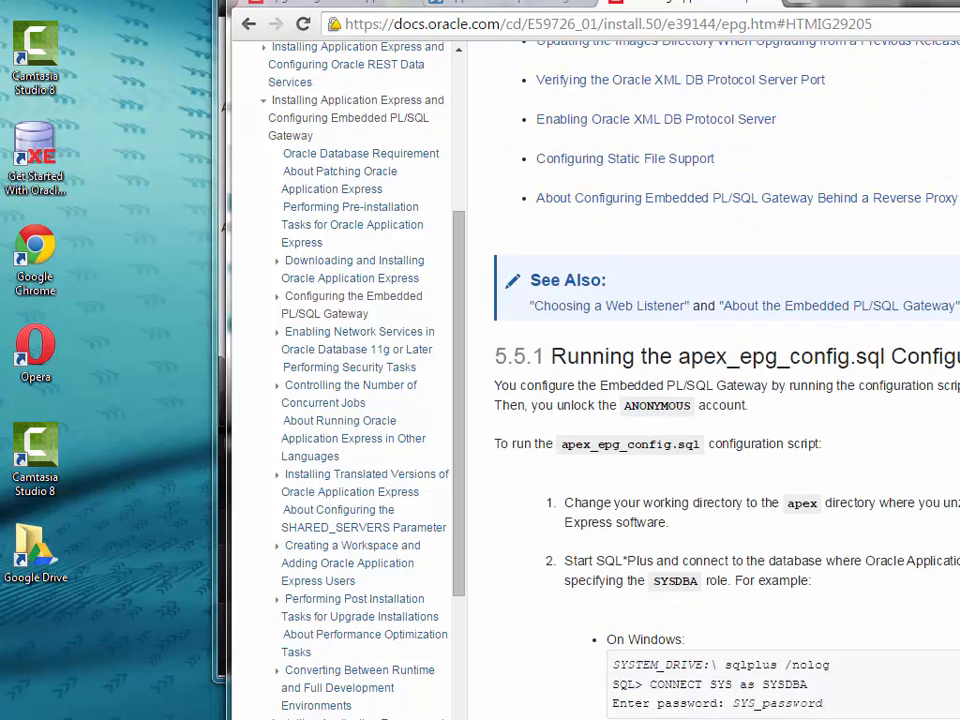
scroll(down, 3)
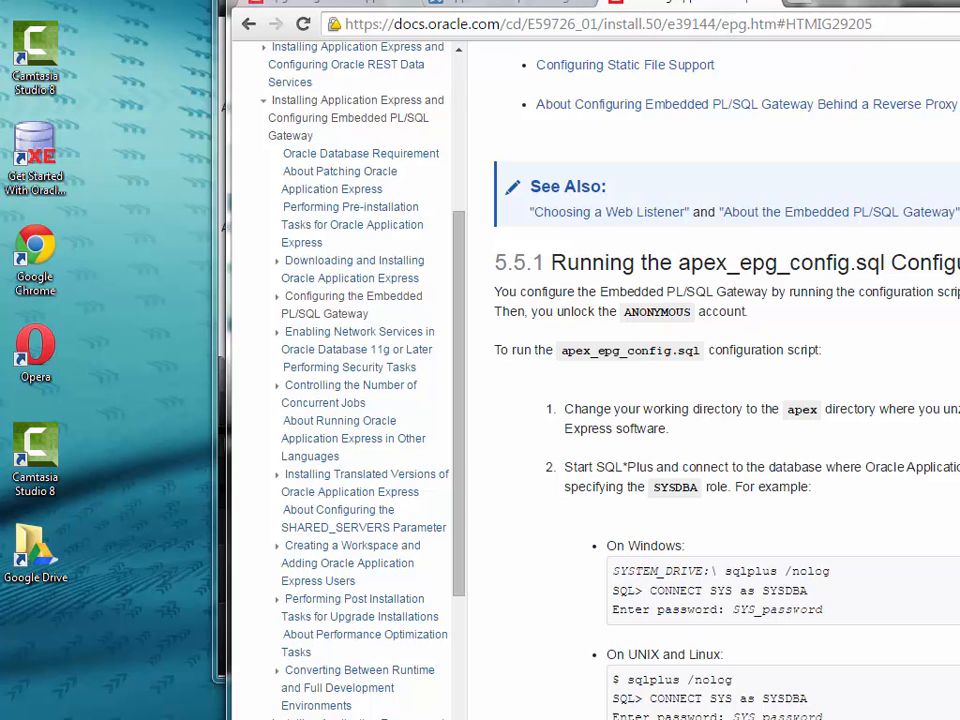
scroll(down, 3)
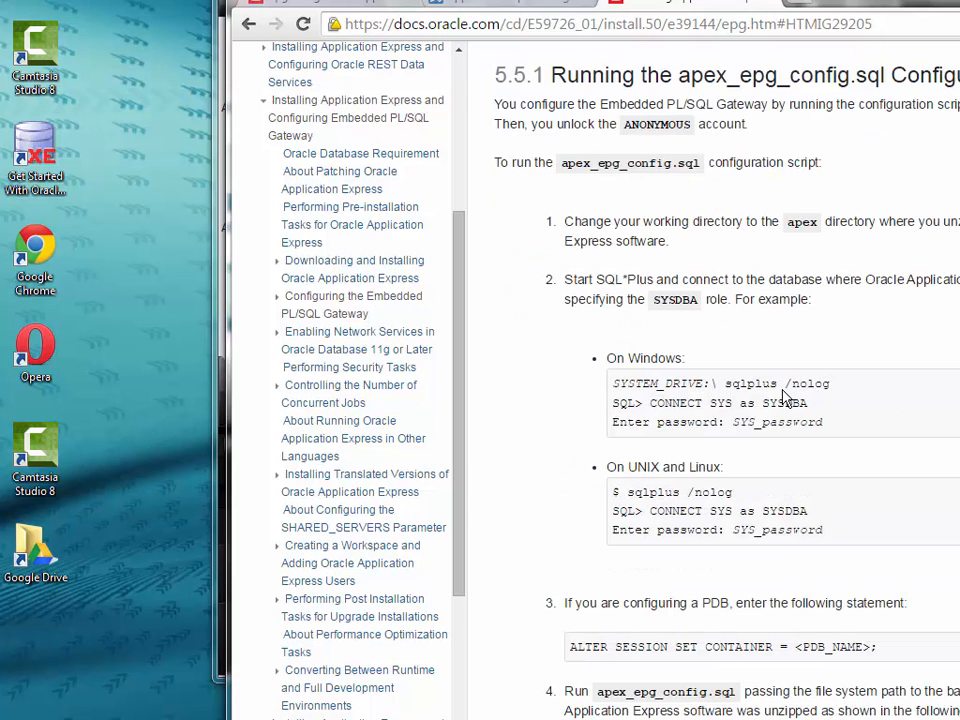
mouse_move(858, 430)
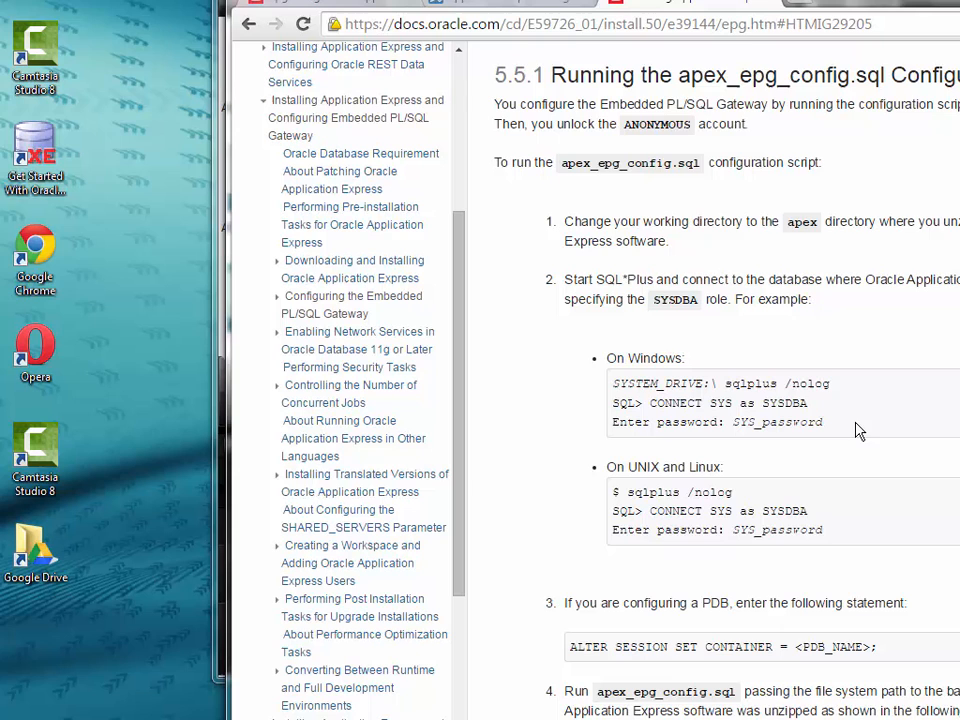
scroll(down, 3)
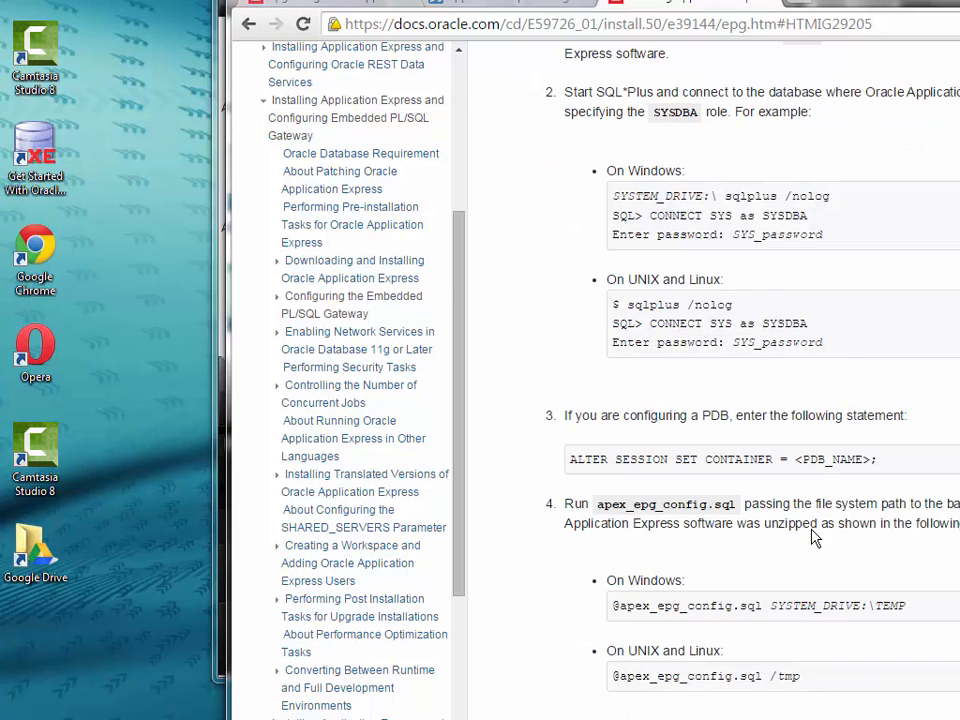
scroll(down, 3)
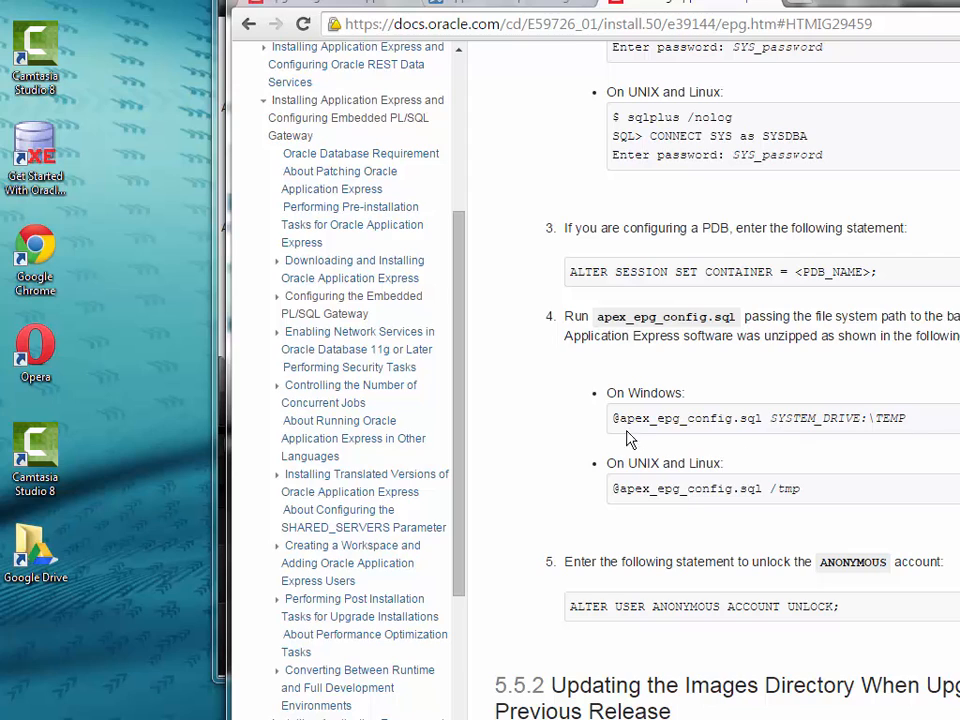
mouse_move(878, 444)
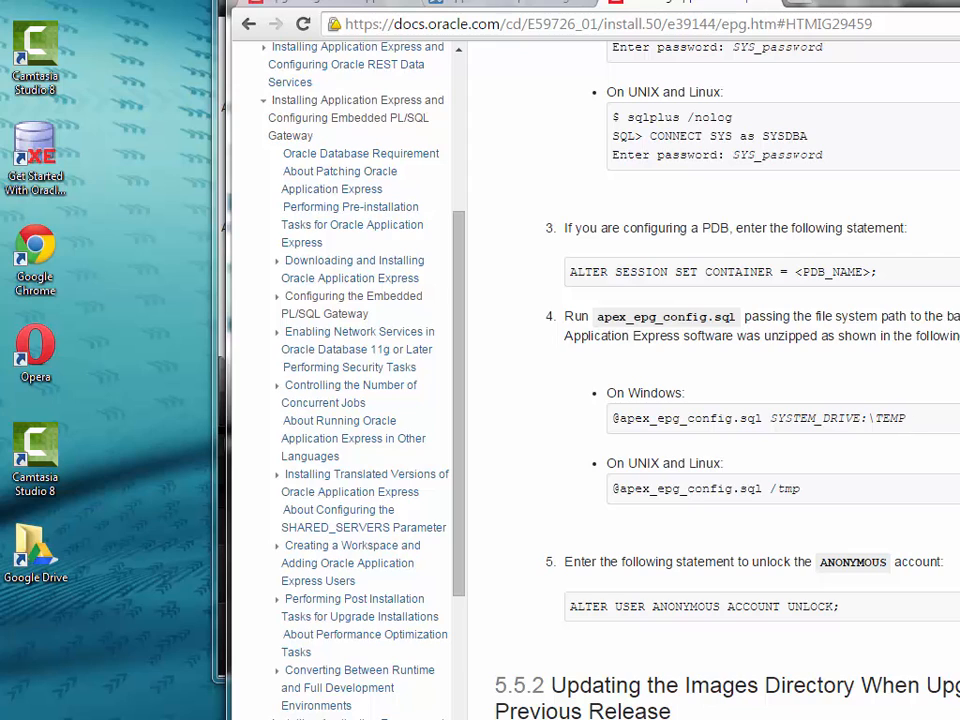
mouse_move(844, 560)
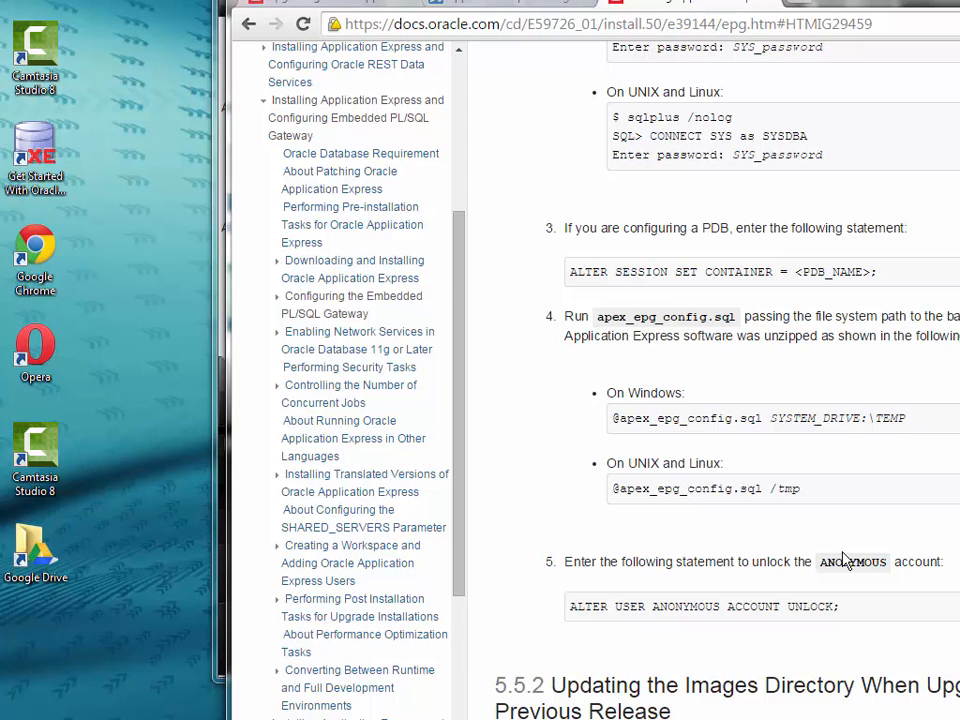
mouse_move(780, 516)
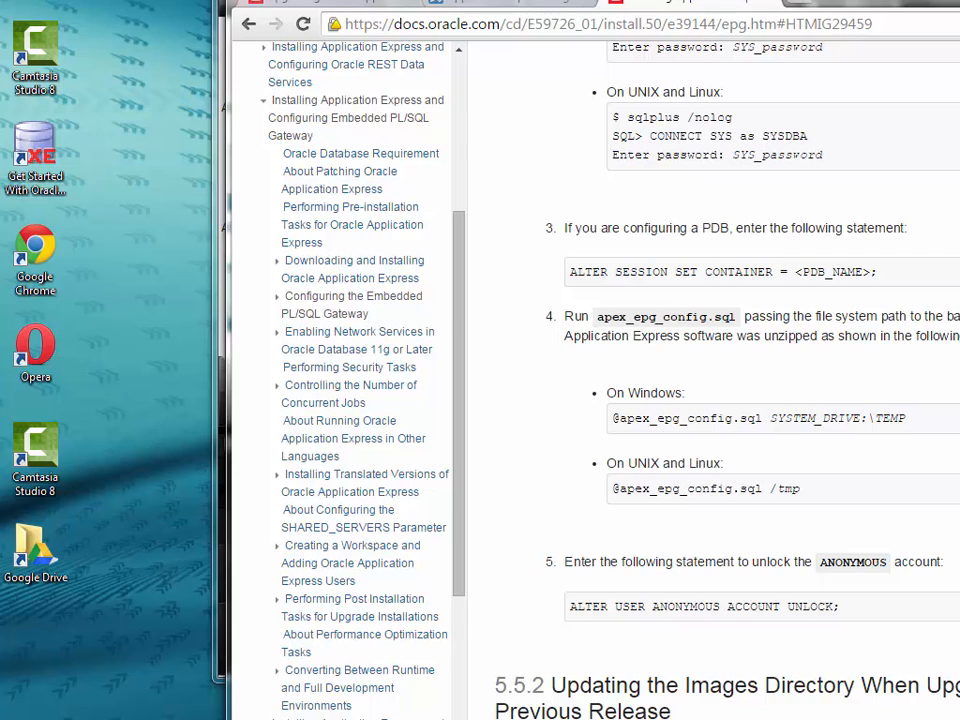
text(@apex_epg_config.sql c:\APEX5\apex_5.0_en)
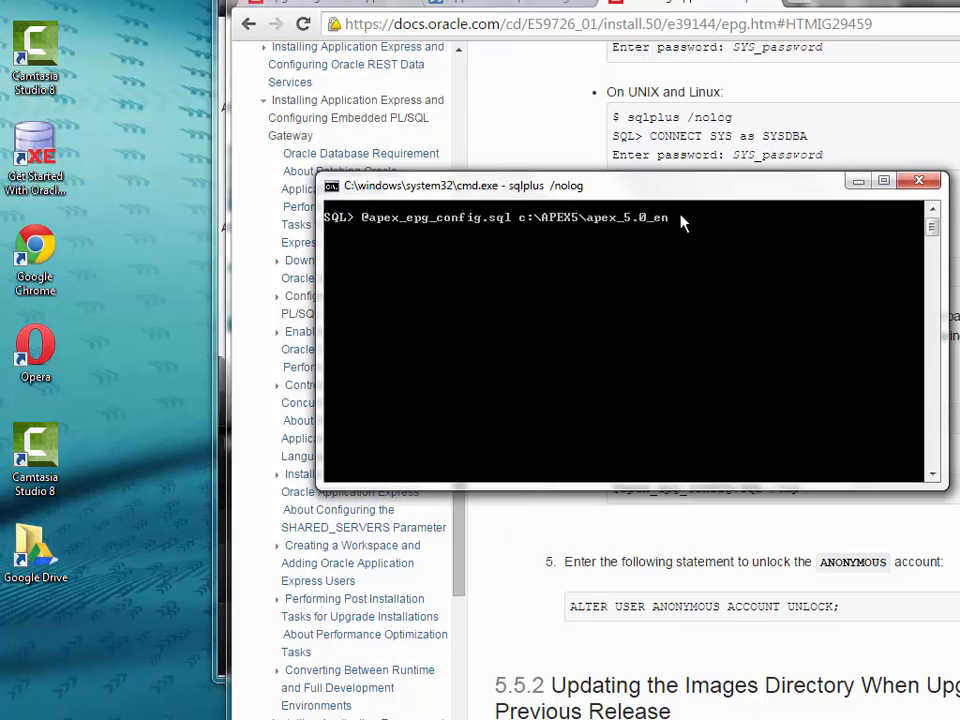
mouse_move(560, 242)
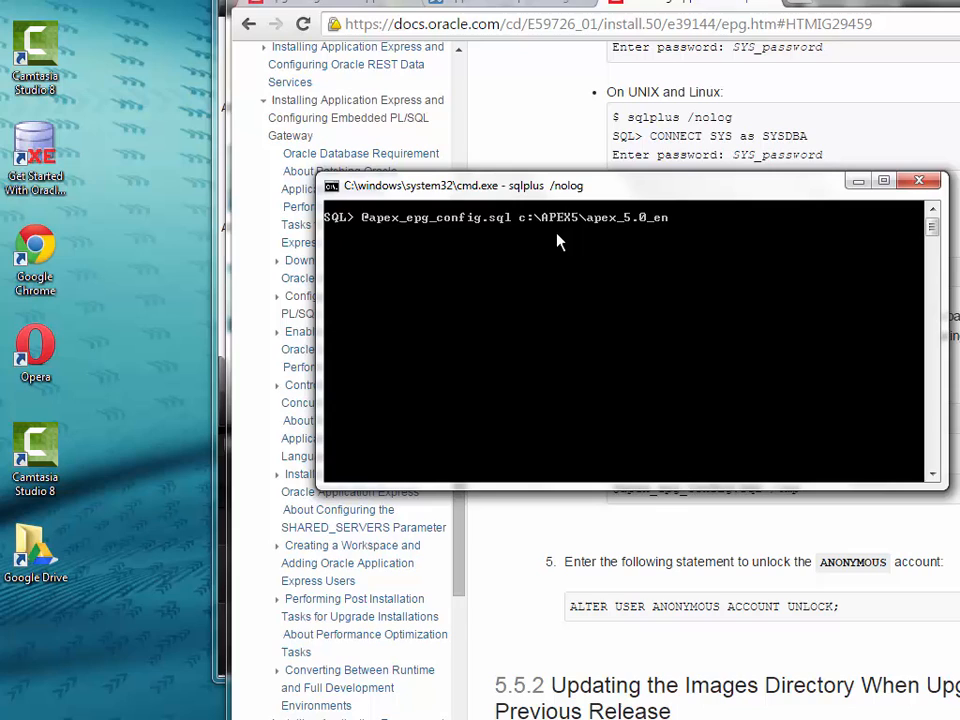
mouse_move(578, 228)
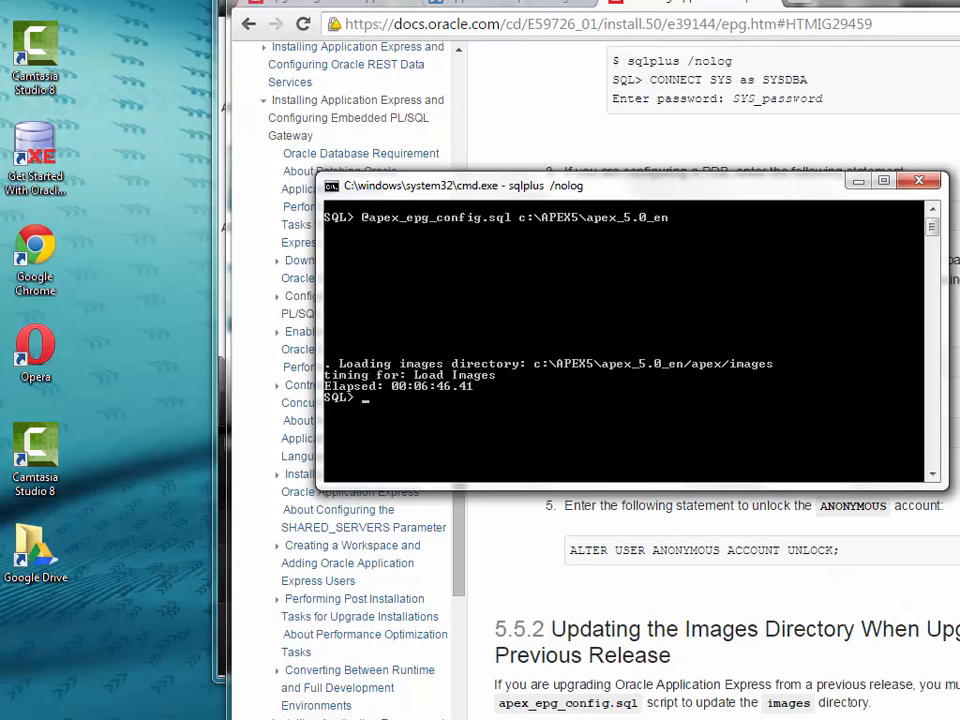
mouse_move(920, 444)
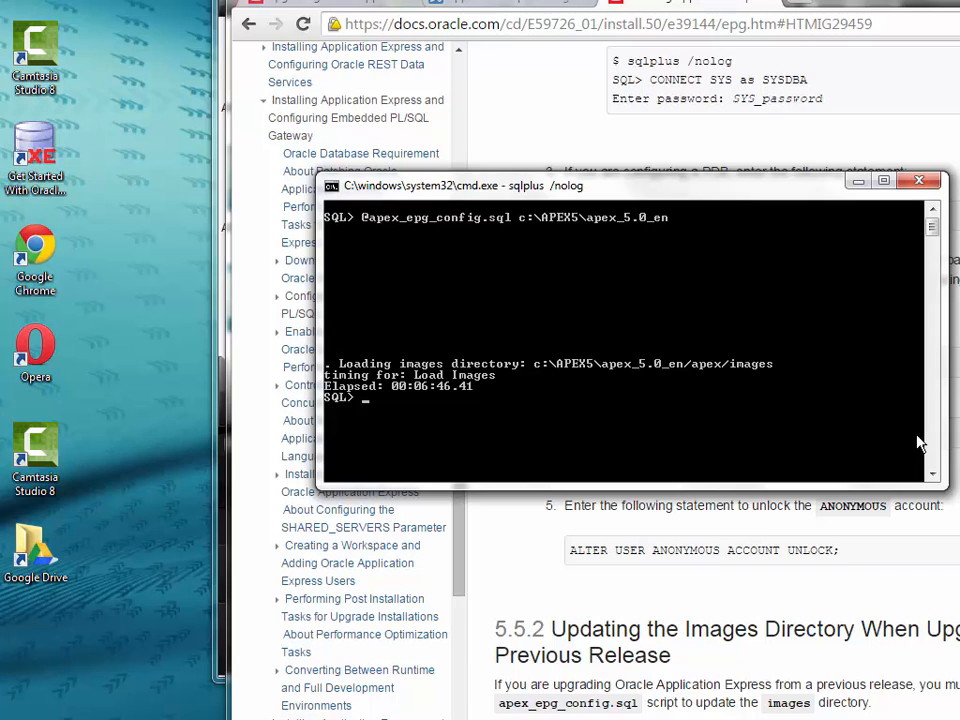
mouse_move(688, 292)
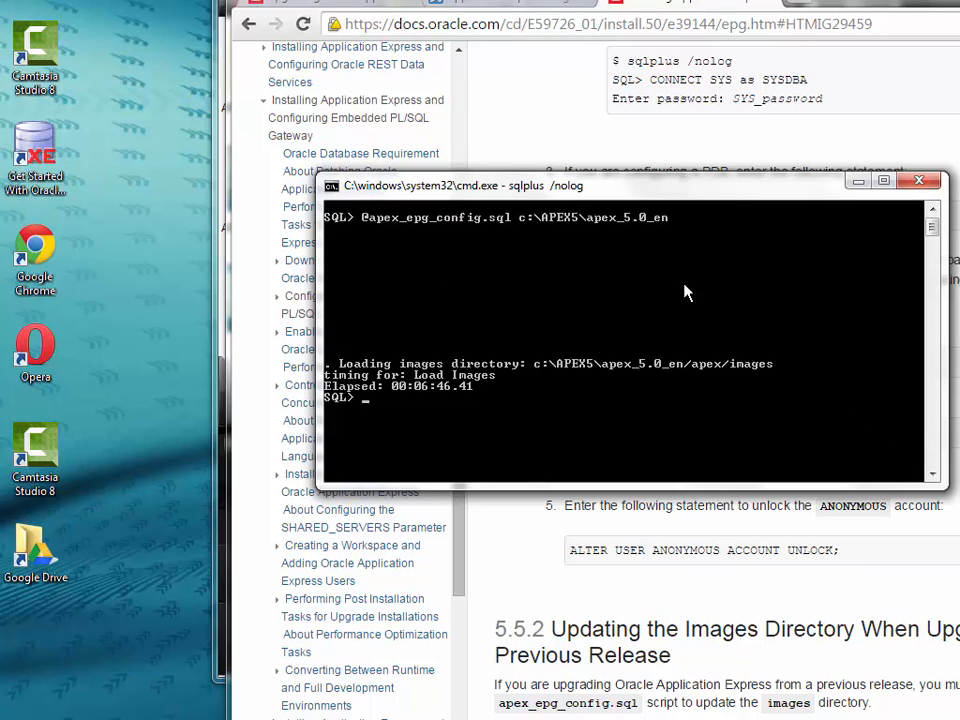
mouse_move(844, 370)
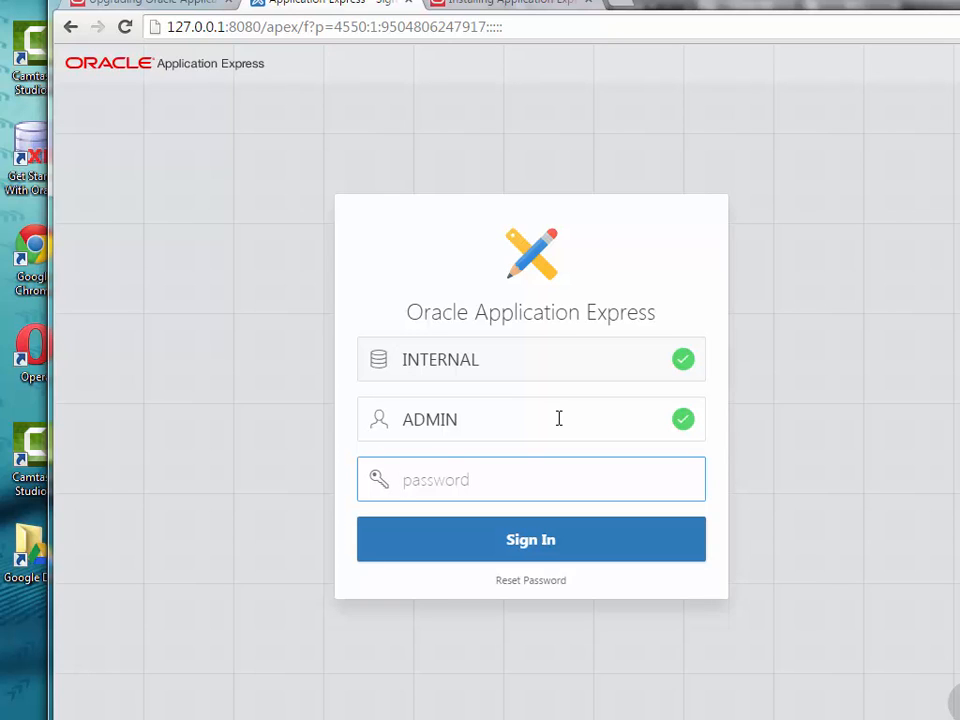
Step: Sign in to the INTERNAL workspace as ADMIN, reaching the Instance Administration page
click(530, 540)
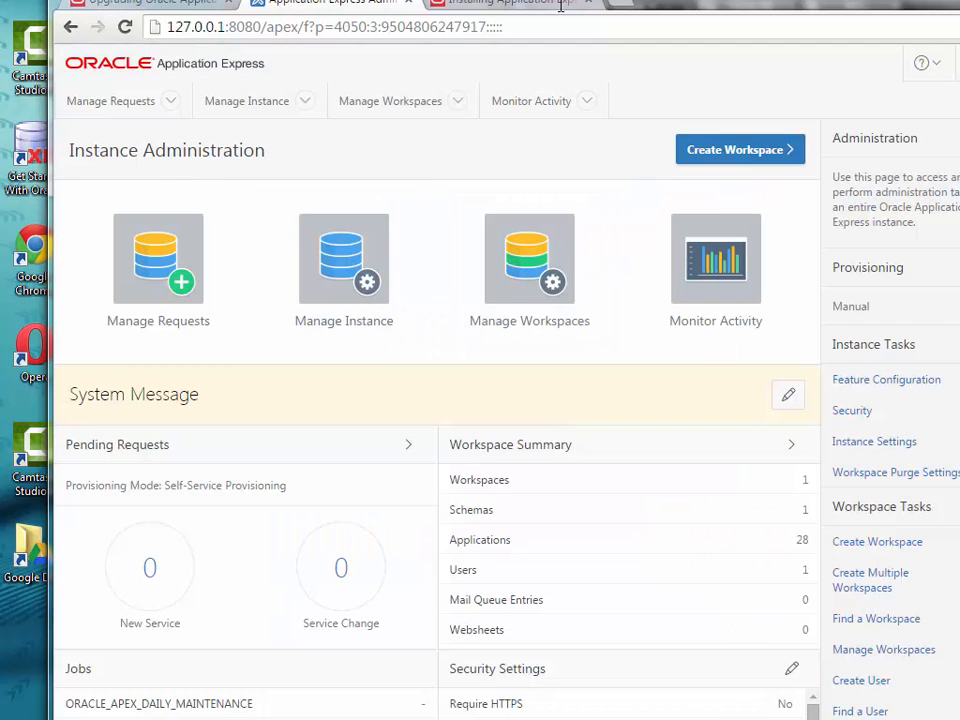